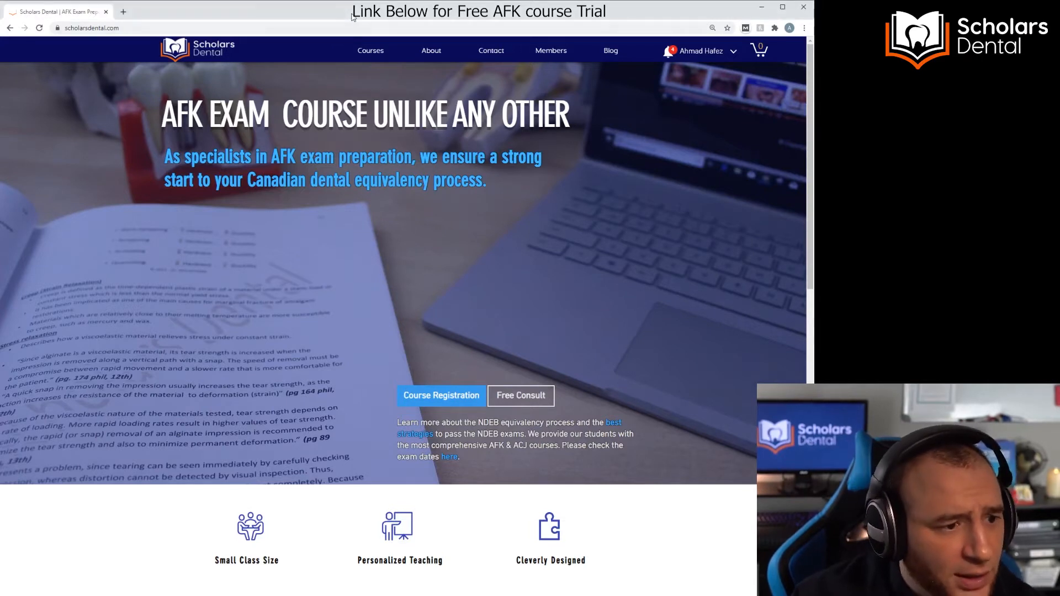
mouse_move(520, 53)
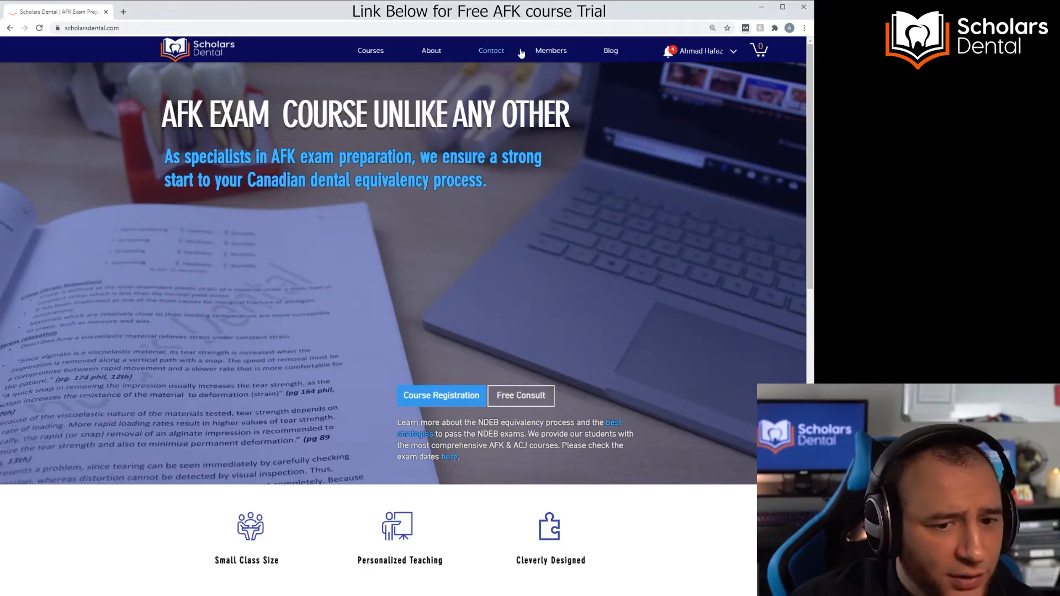
Step: Open the Main (Free Members) page from the Members menu
left_click(550, 51)
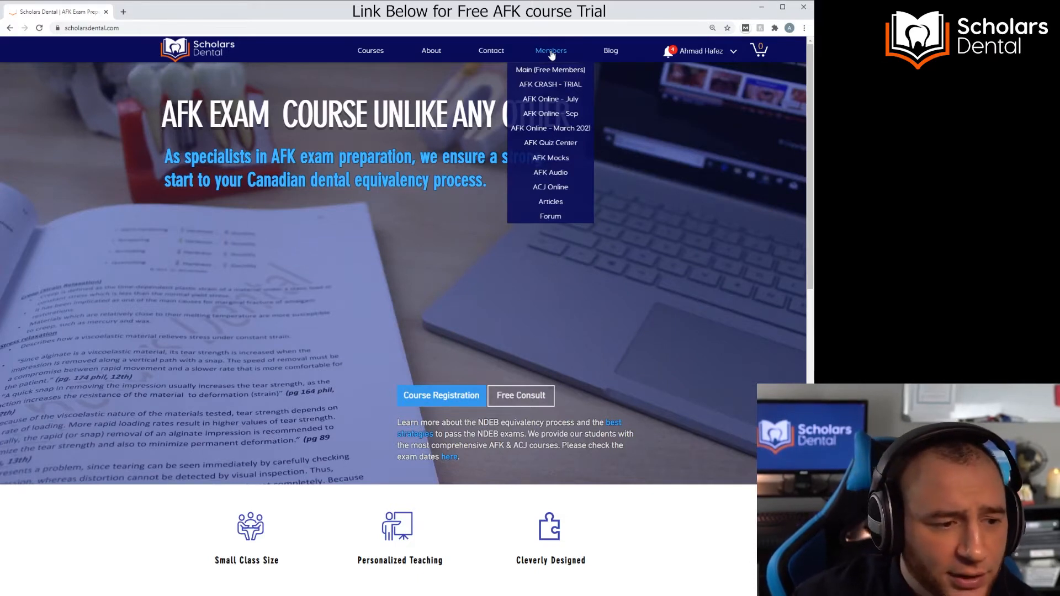
mouse_move(563, 95)
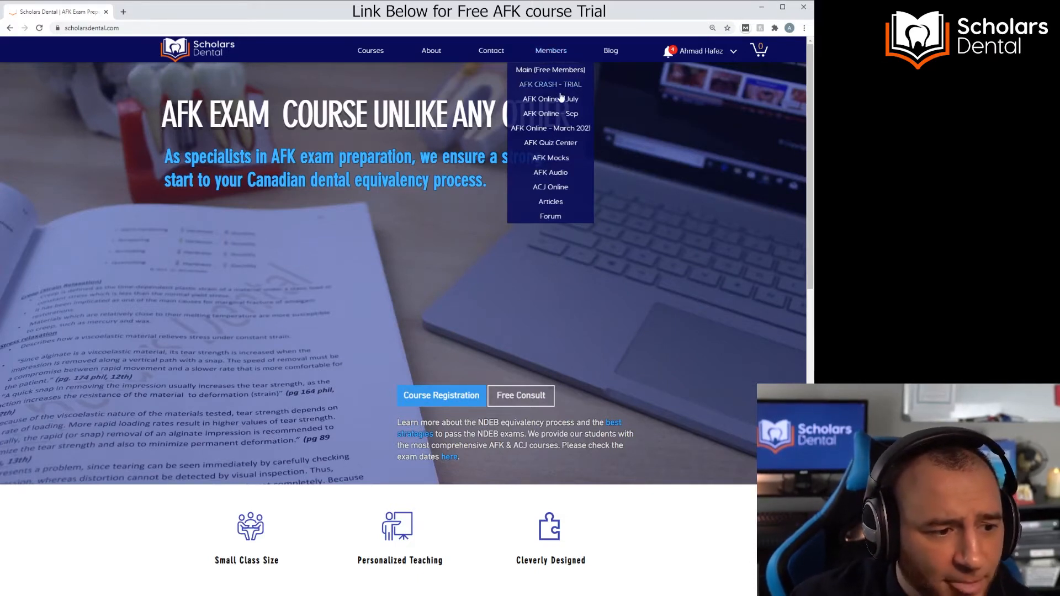
mouse_move(566, 120)
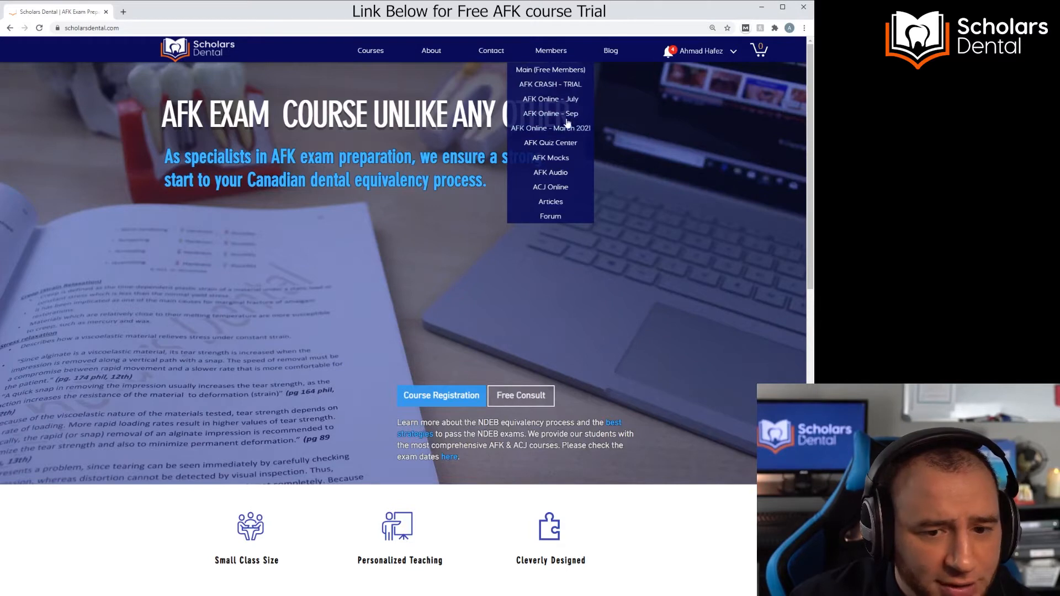
mouse_move(536, 130)
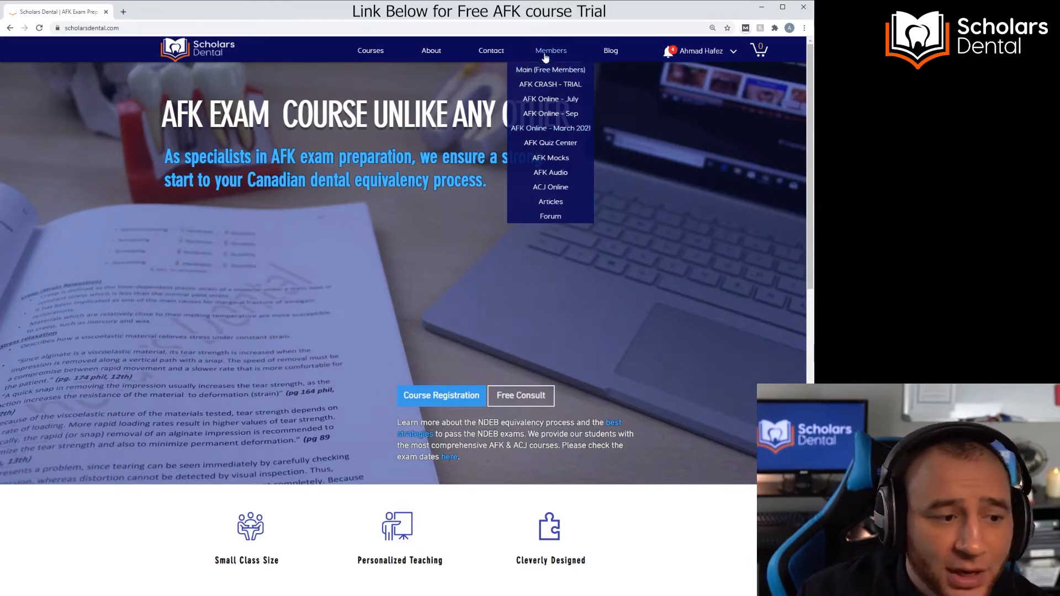
mouse_move(549, 69)
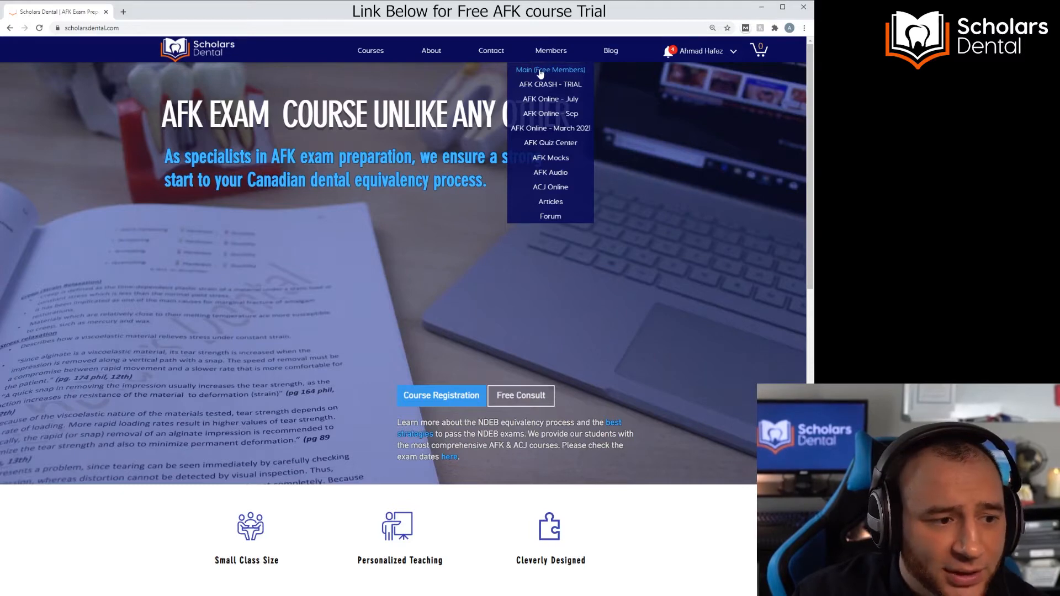
left_click(551, 69)
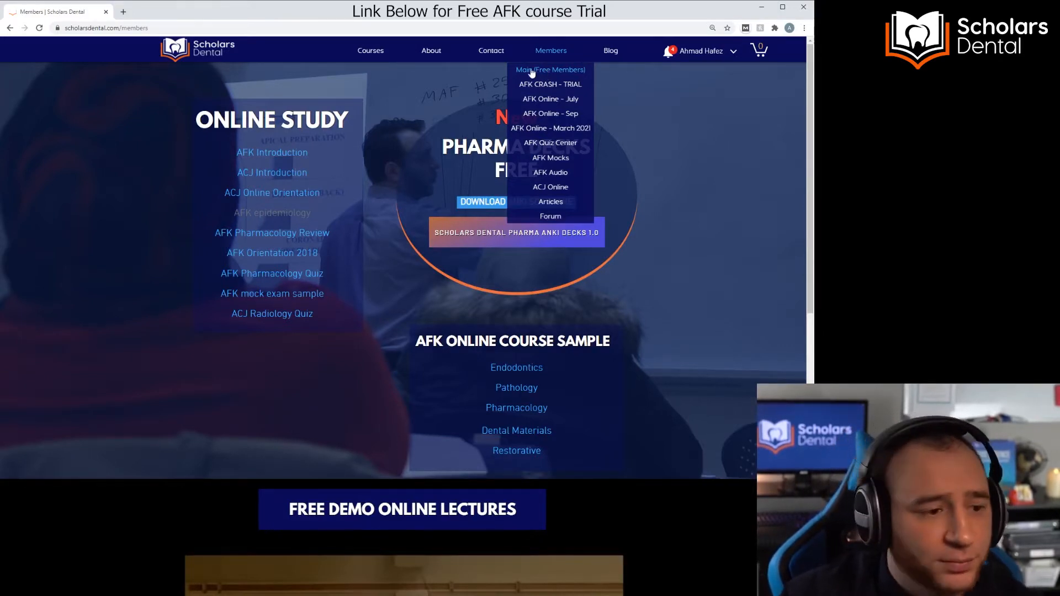
scroll("down", 3)
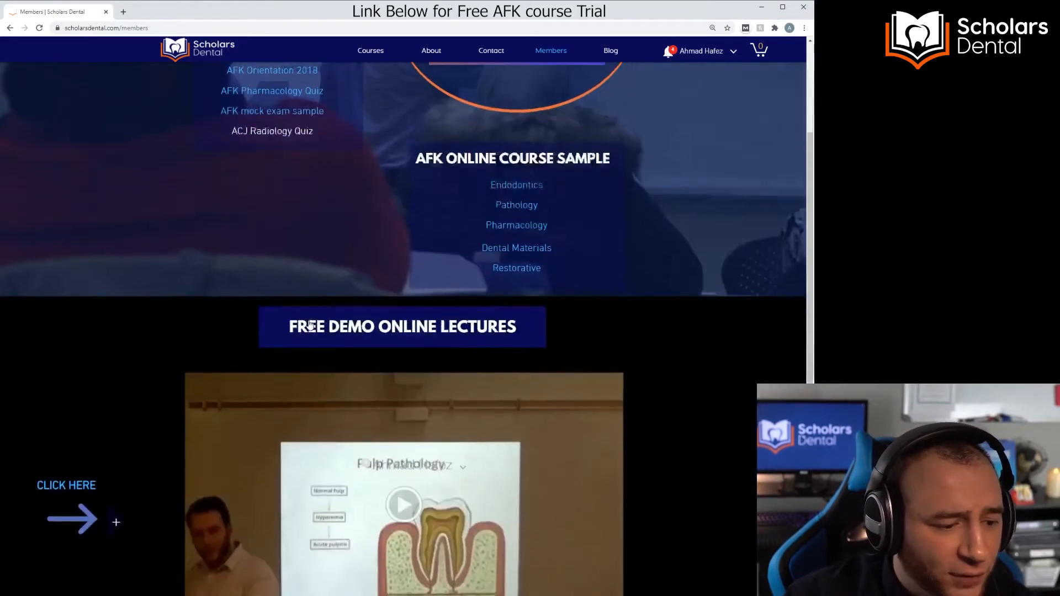
scroll("up", 3)
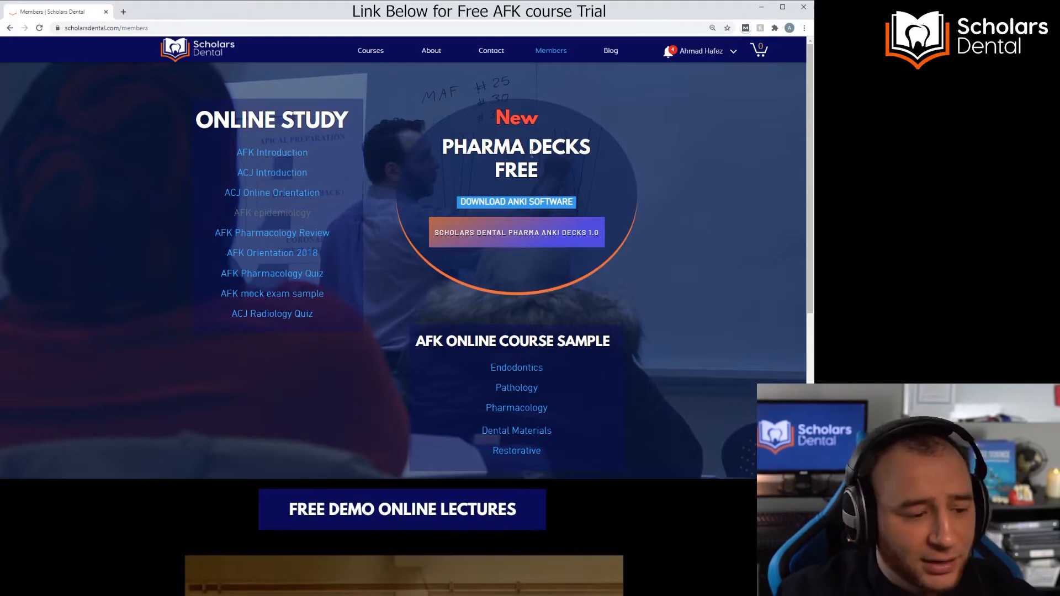
left_click(551, 51)
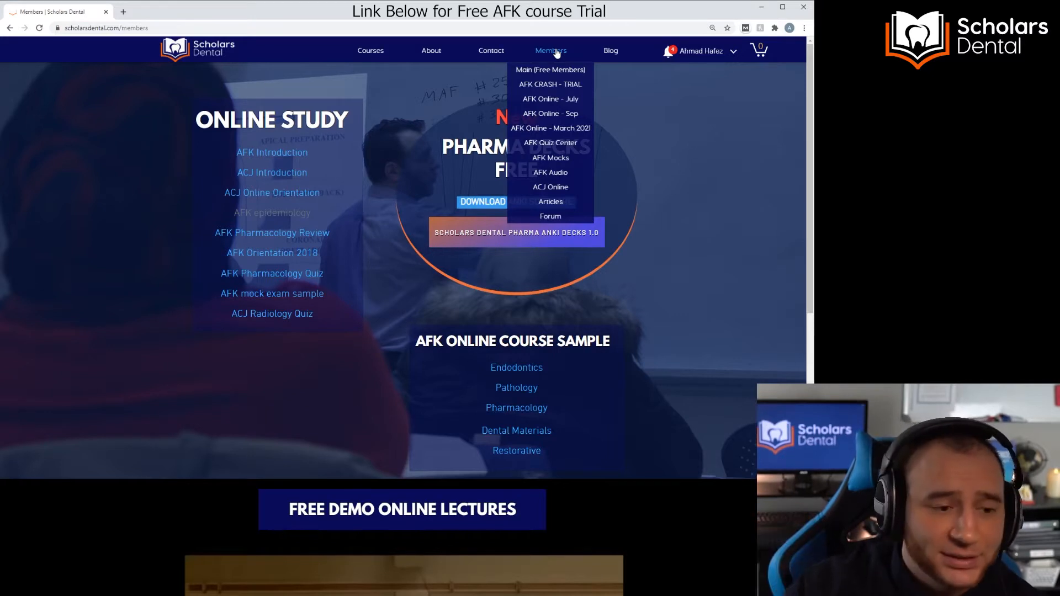
mouse_move(556, 132)
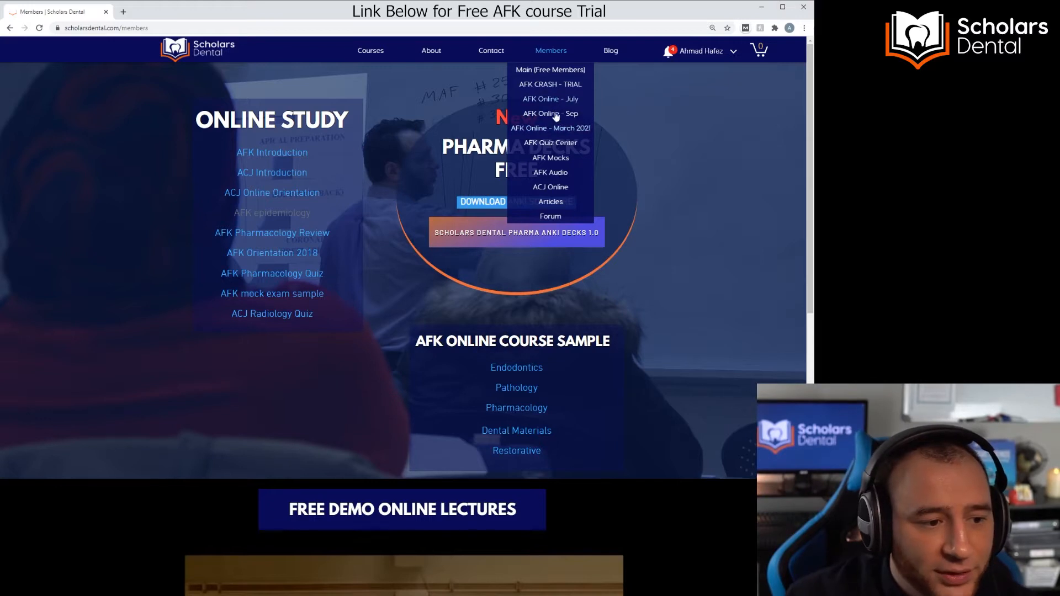
mouse_move(561, 132)
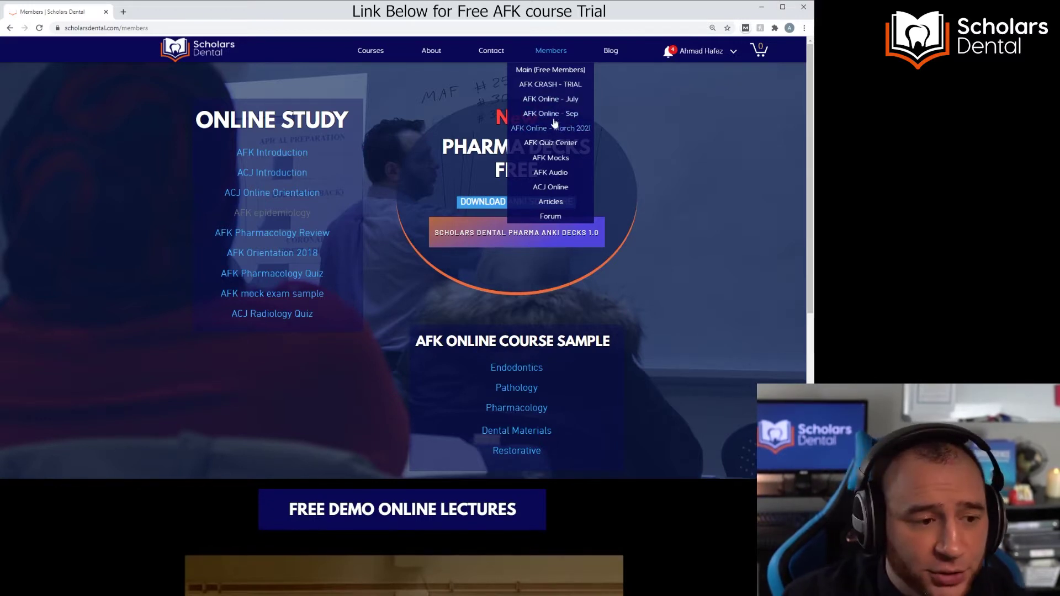
Step: Open the AFK Online March 2021 course video page from the Members dropdown
left_click(550, 113)
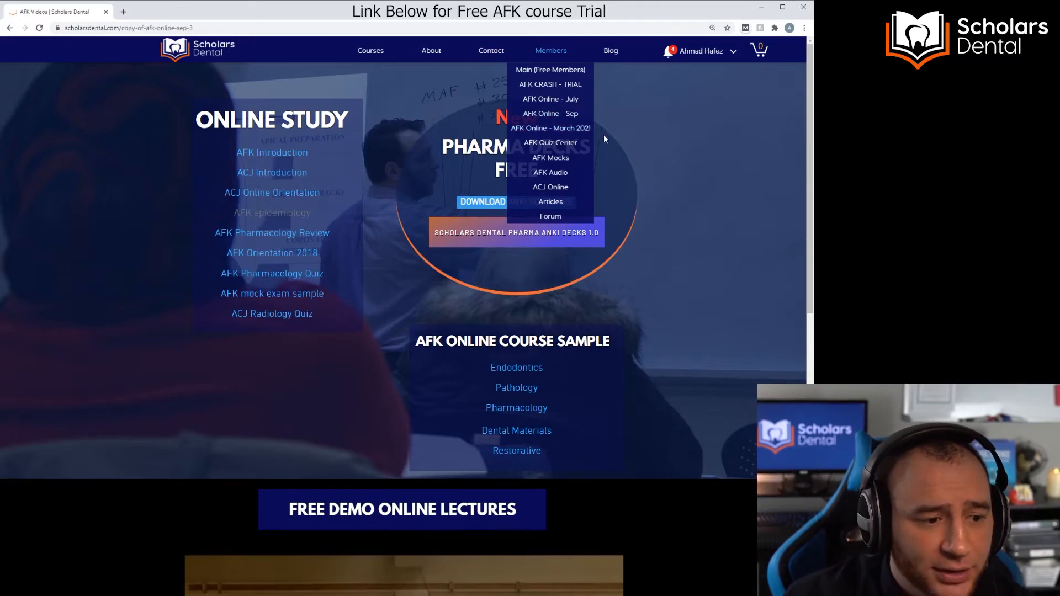
left_click(551, 127)
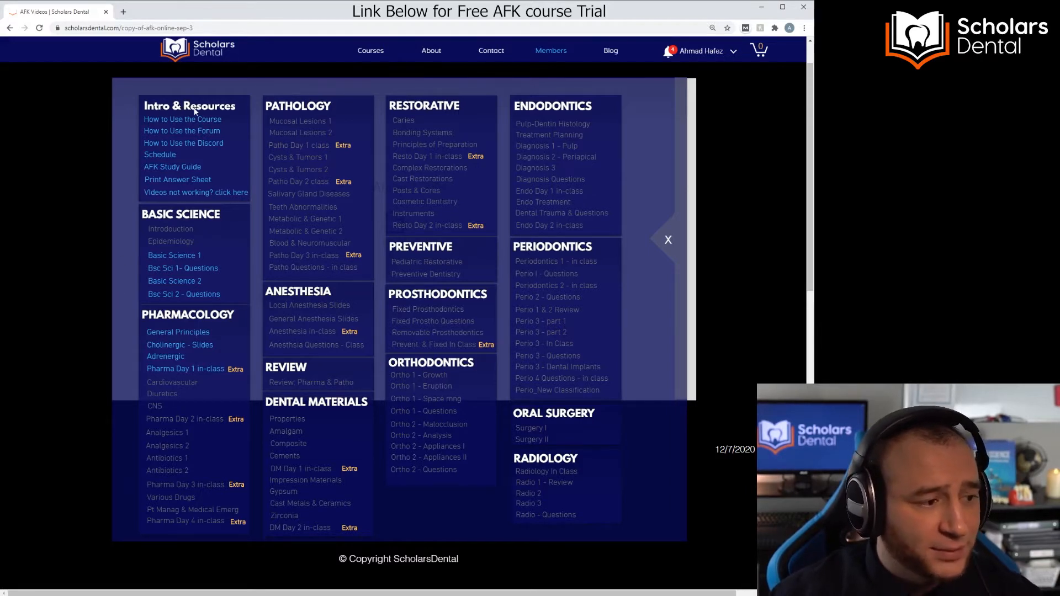
mouse_move(180, 122)
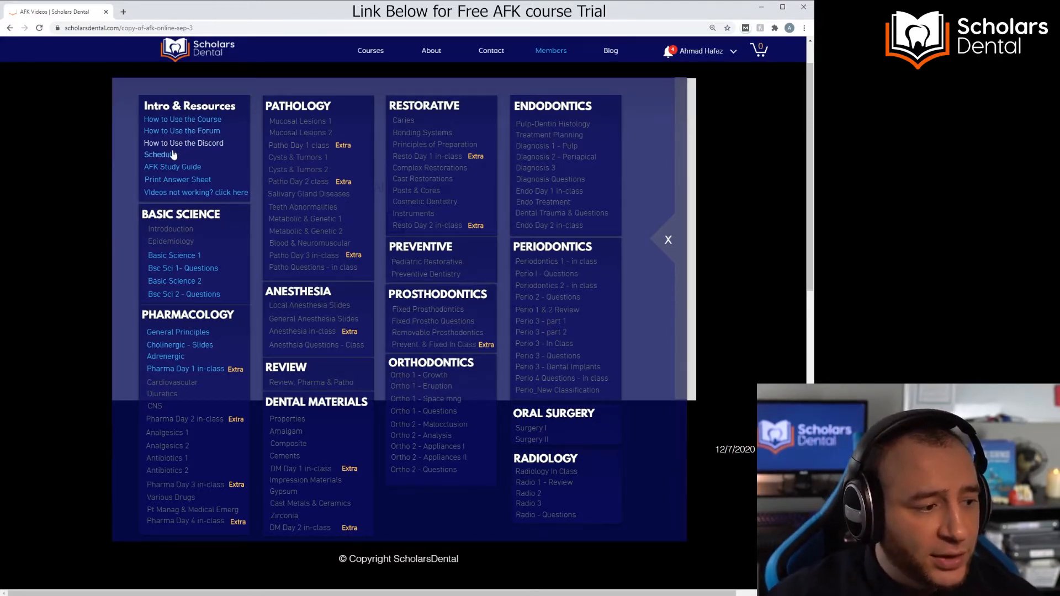
Step: View the ONLINE AFK March 2021 schedule PDF, then return to the AFK Videos tab
left_click(163, 154)
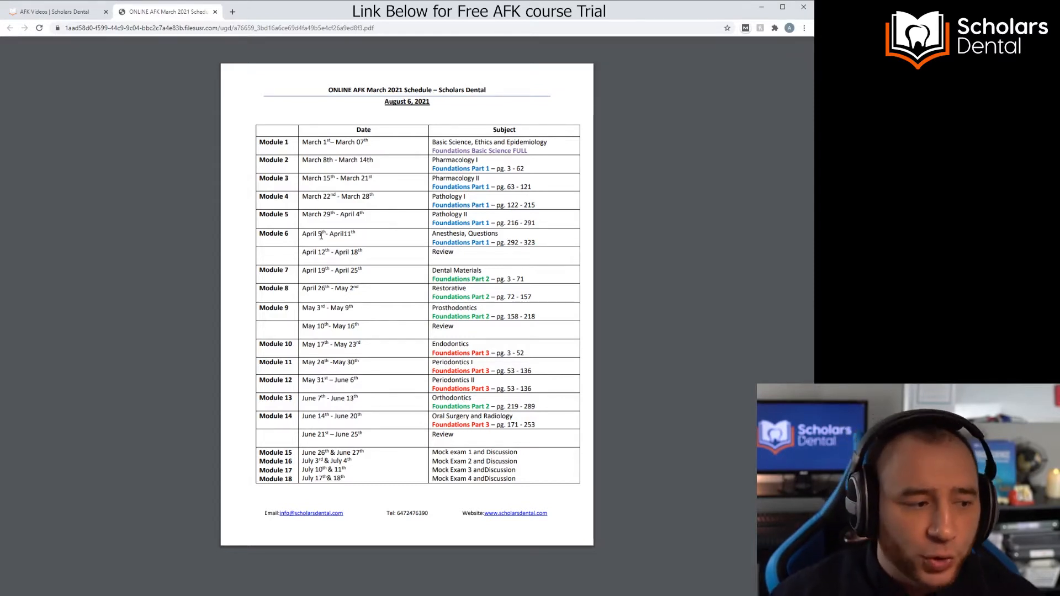
mouse_move(384, 172)
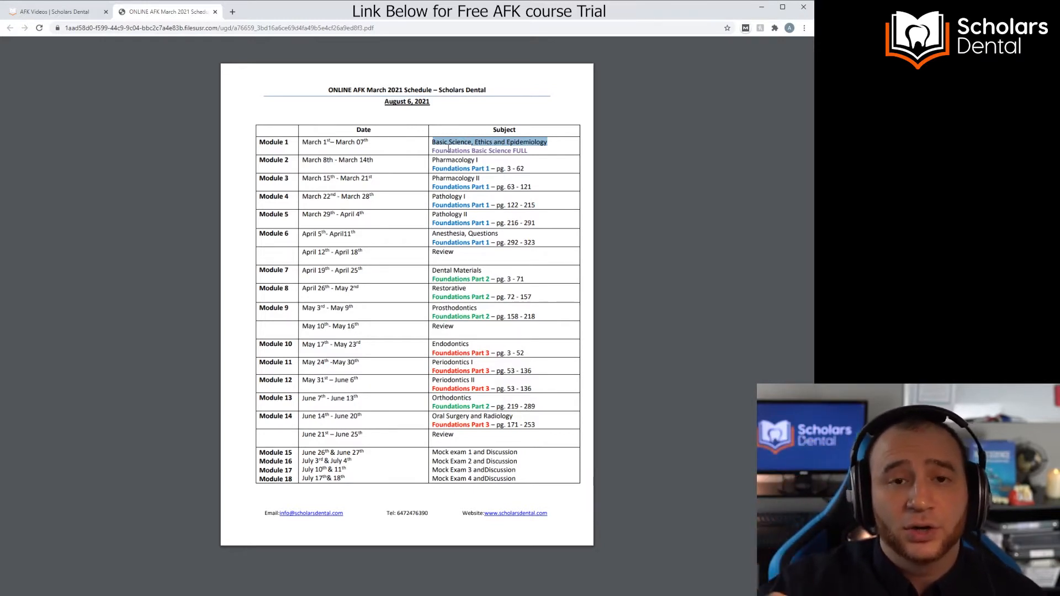
left_click(55, 11)
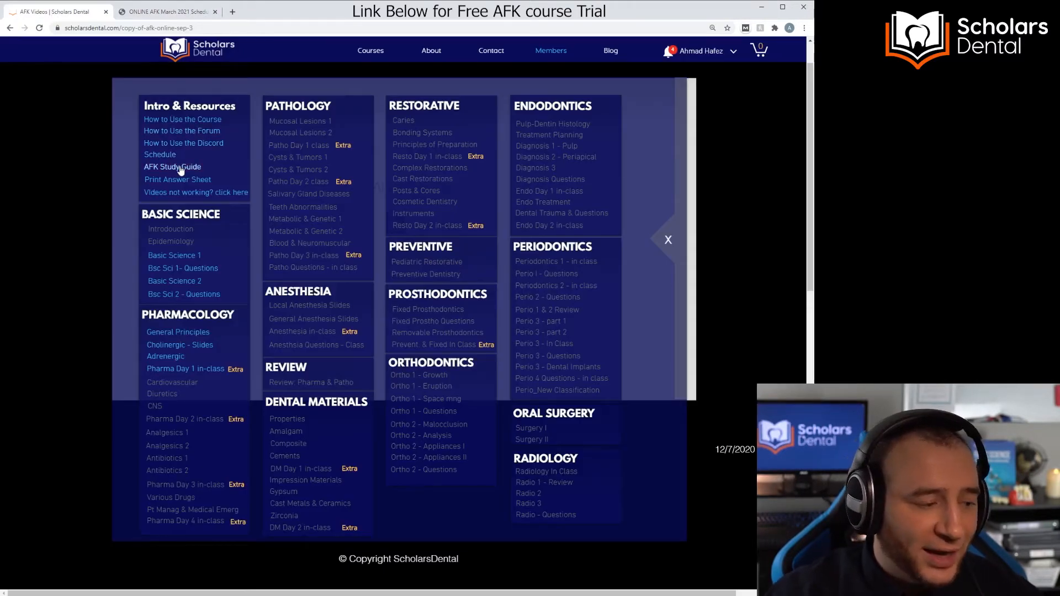
Step: Open the AFK Course Study Guide PDF and scroll through it
left_click(172, 166)
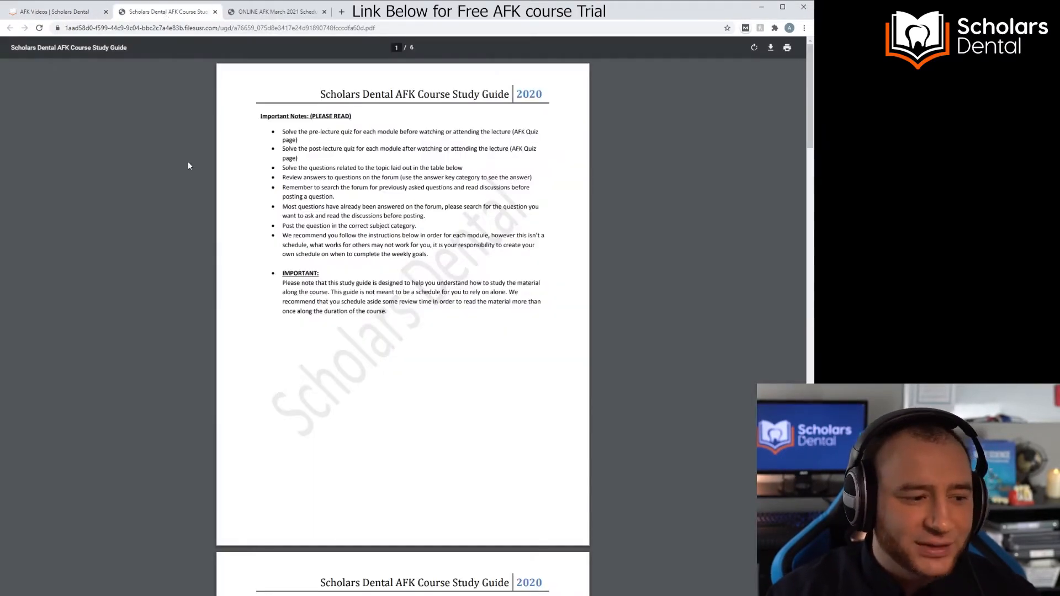
scroll("down", 3)
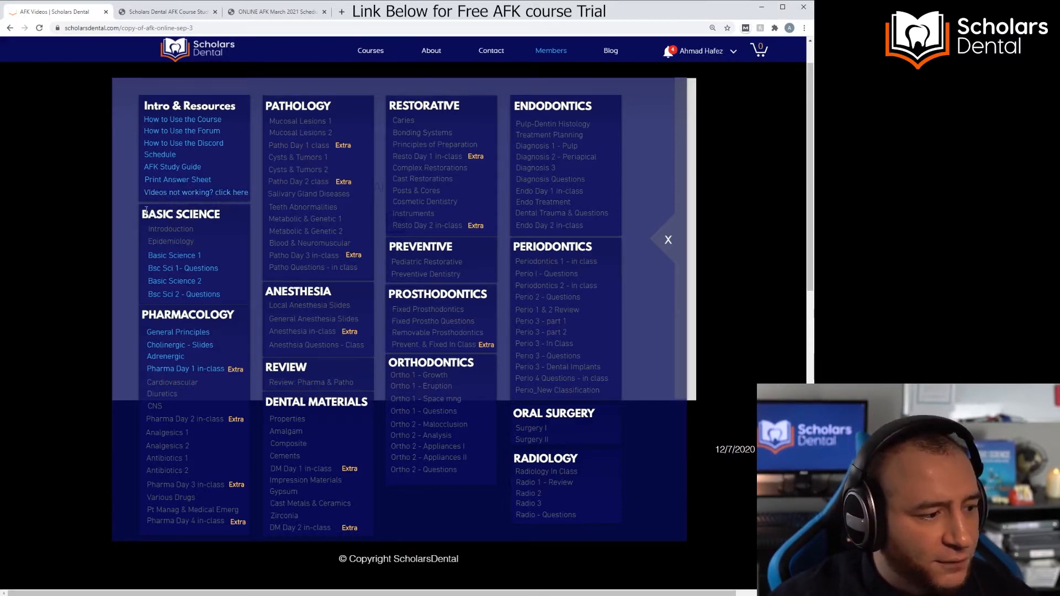
Step: Play the Basic Science 1 lecture, check its subtitle settings, and load the next lecture
double_click(180, 214)
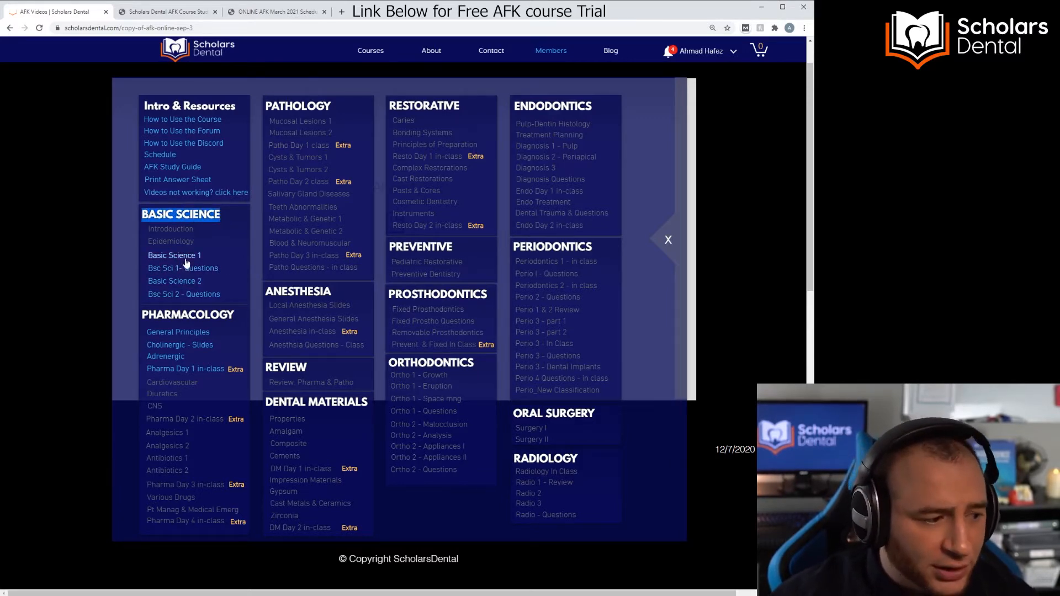
left_click(173, 255)
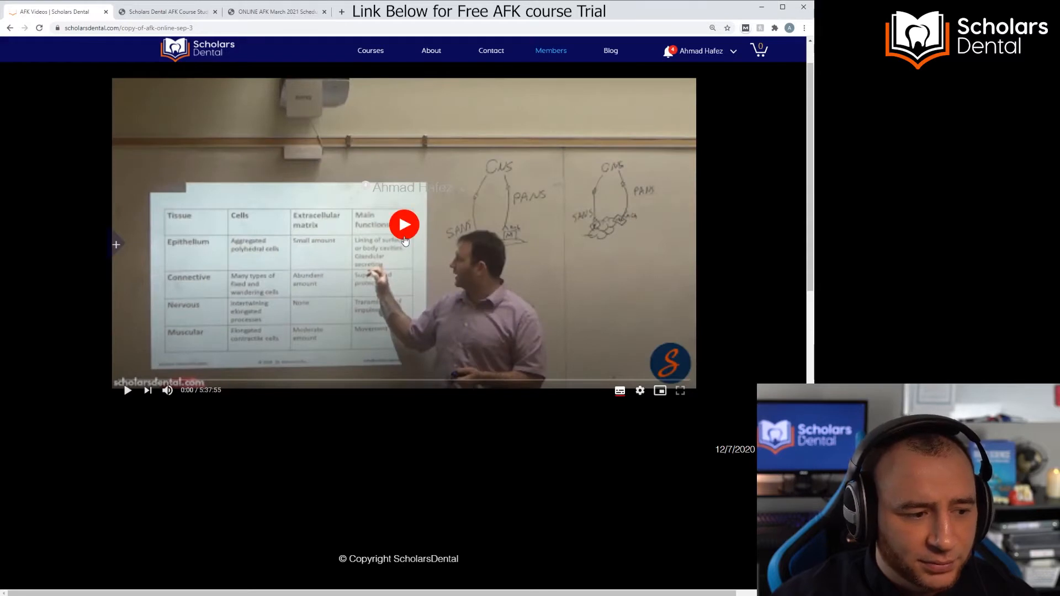
left_click(405, 224)
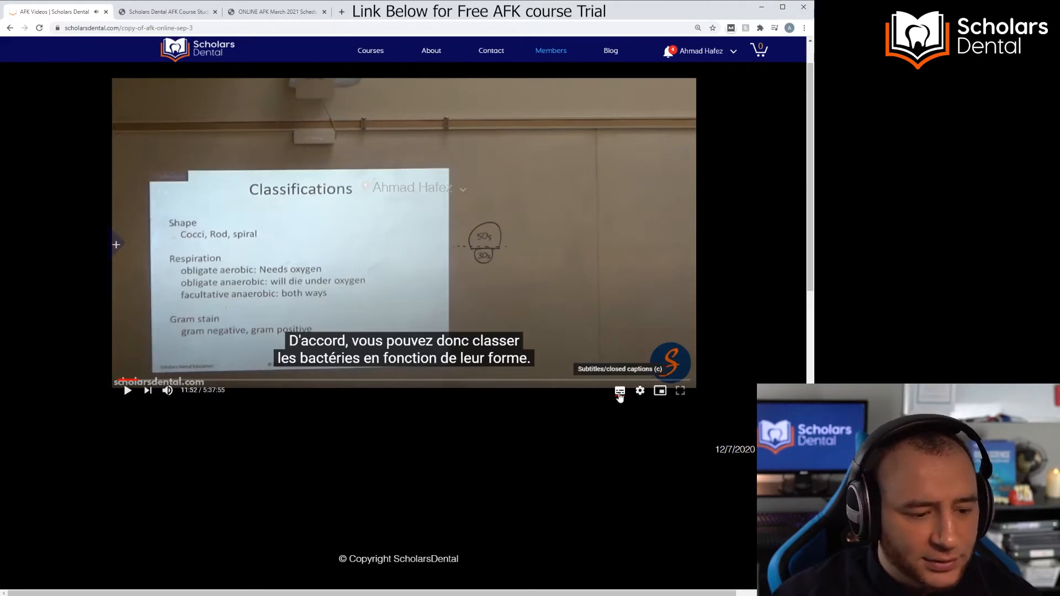
left_click(641, 390)
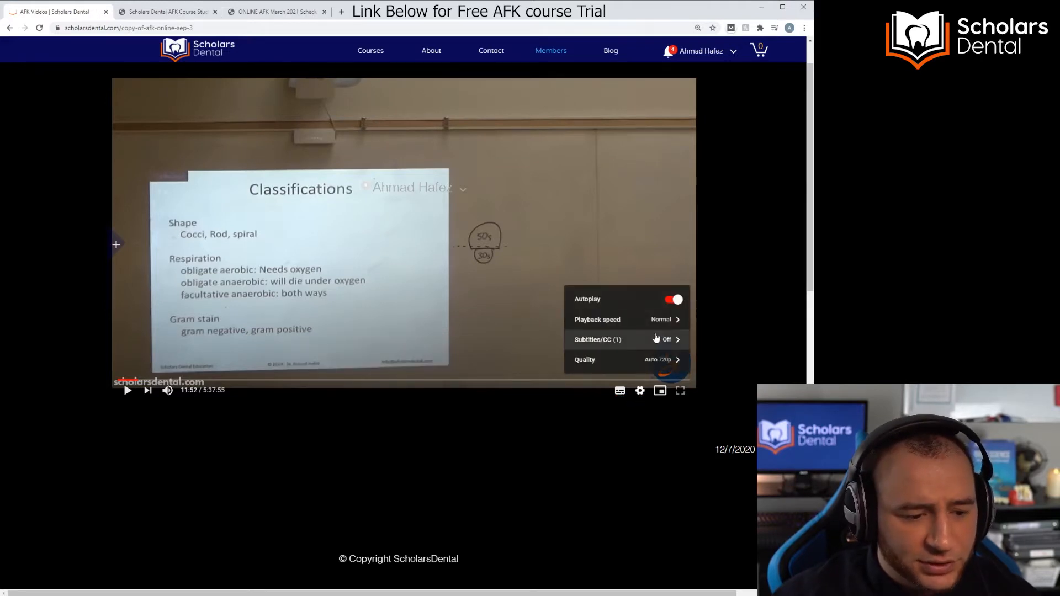
left_click(619, 319)
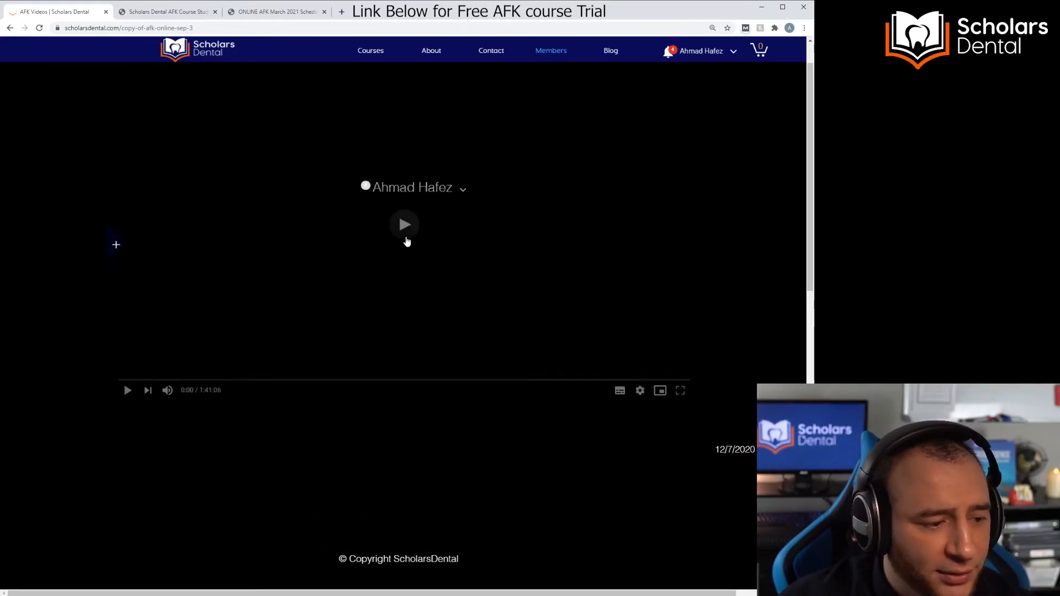
Step: Play the Basic Sciences Questions 1–84 video, check the schedule tab, and return to the videos
left_click(404, 224)
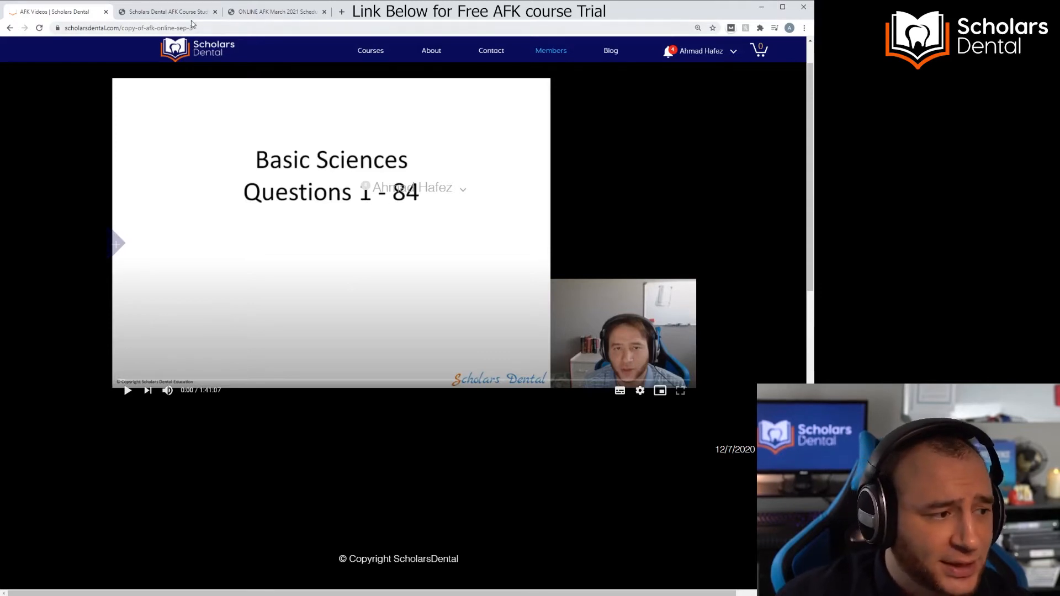
left_click(284, 11)
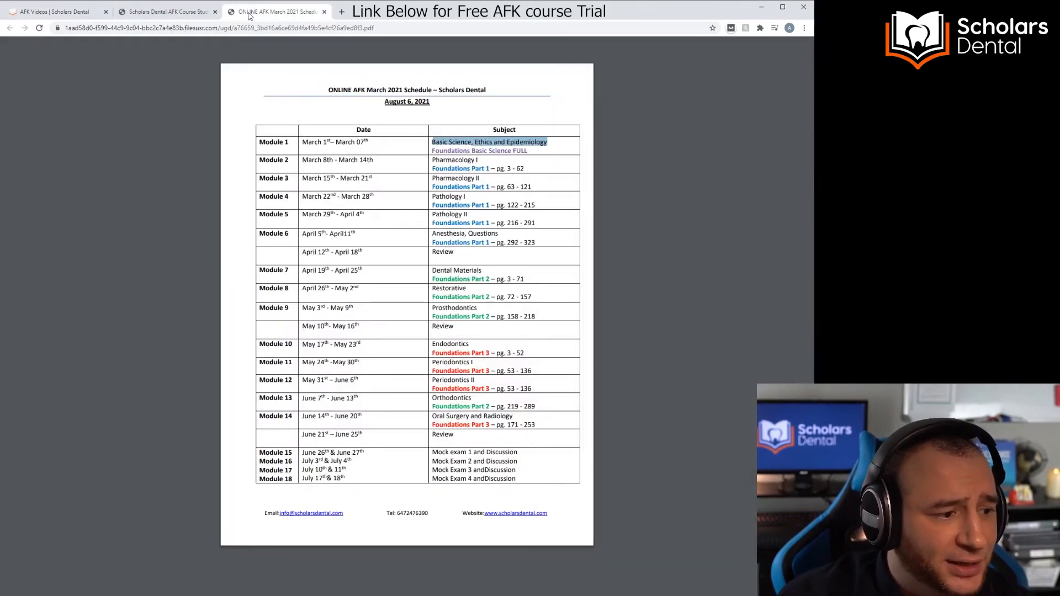
left_click(168, 11)
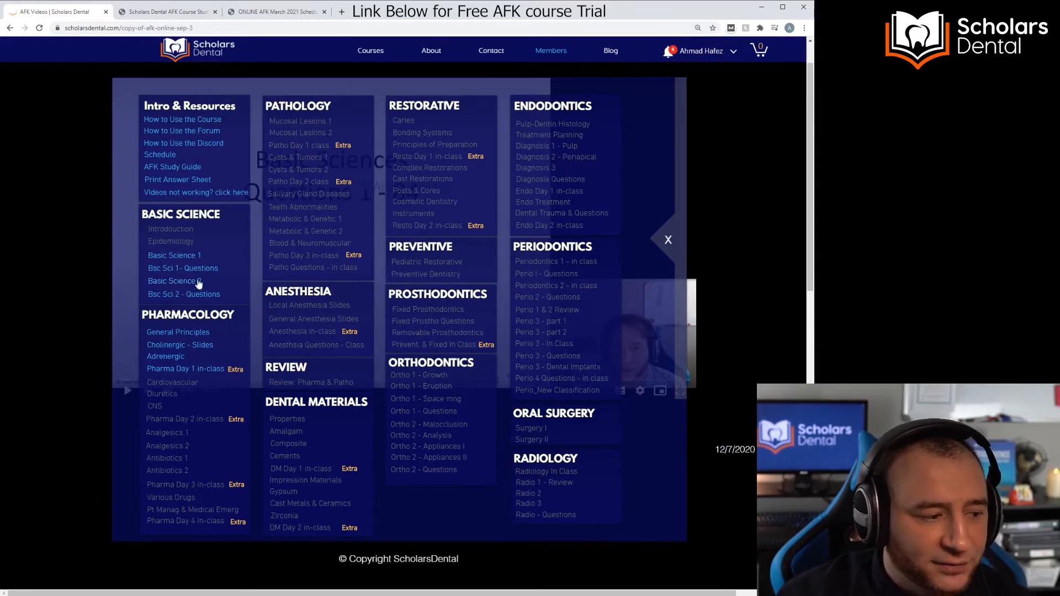
Step: Open the Foundations of Dentistry: Basic Science book from Additional Resources and scroll through it
scroll("down", 3)
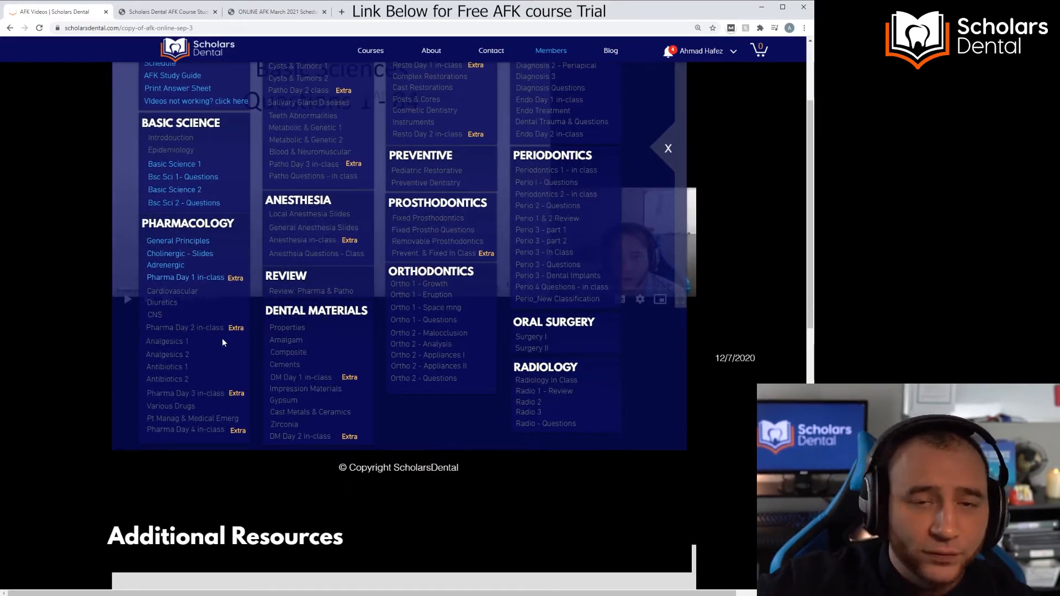
left_click(668, 148)
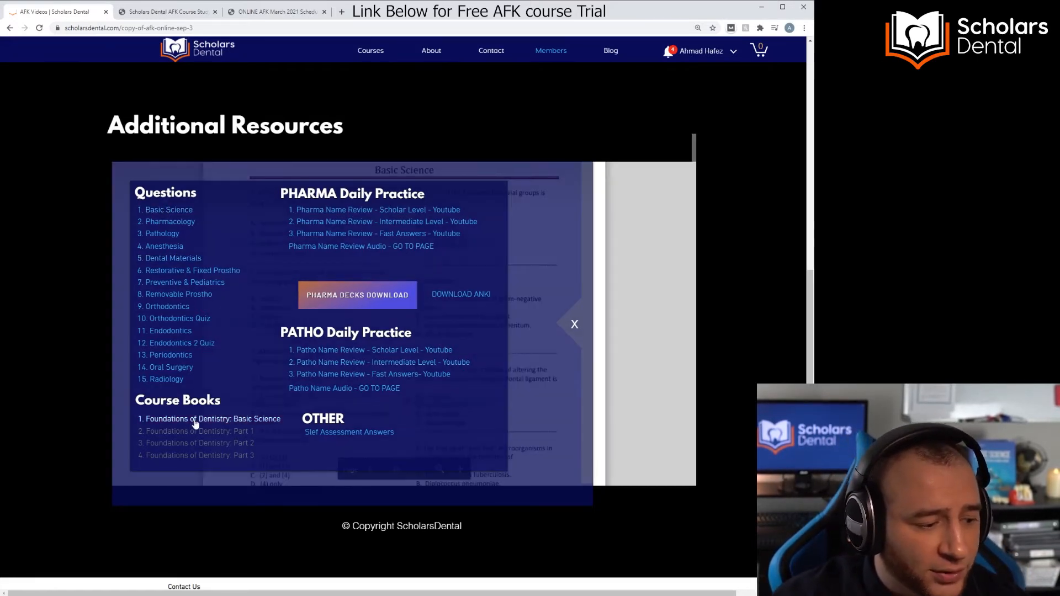
left_click(210, 418)
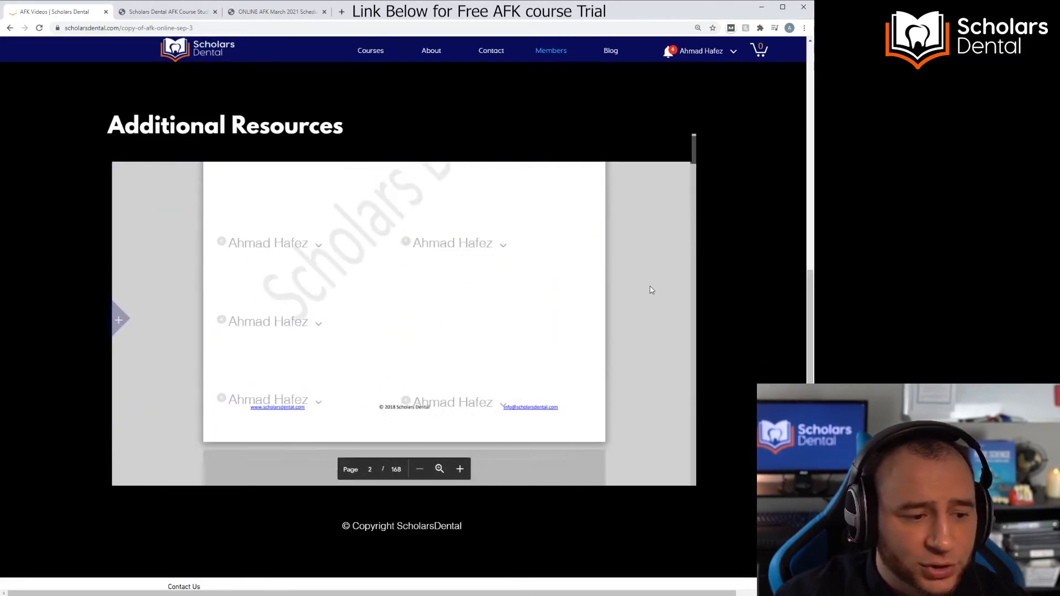
scroll("down", 3)
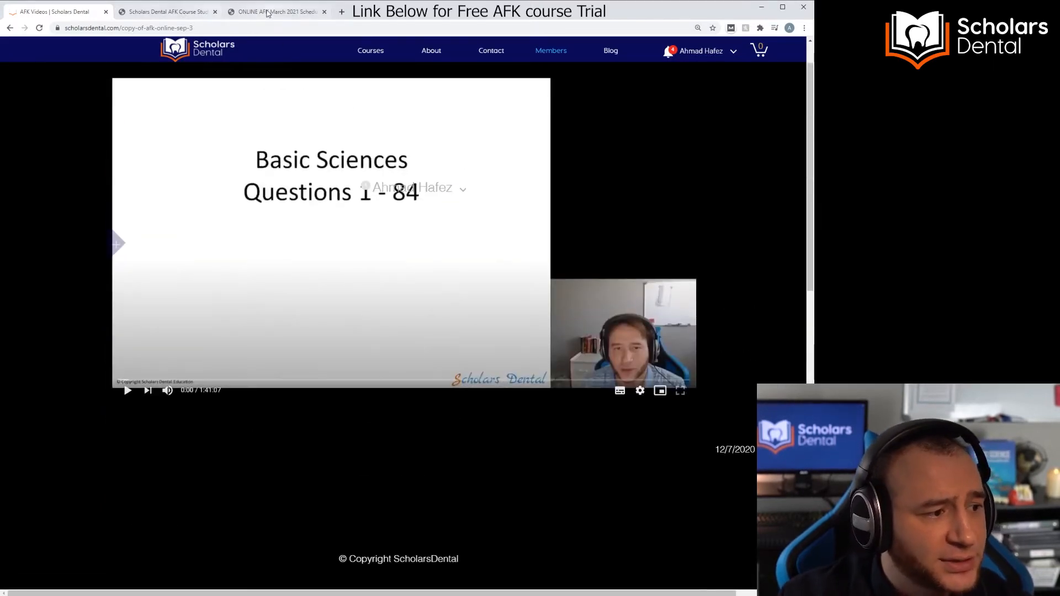
left_click(168, 12)
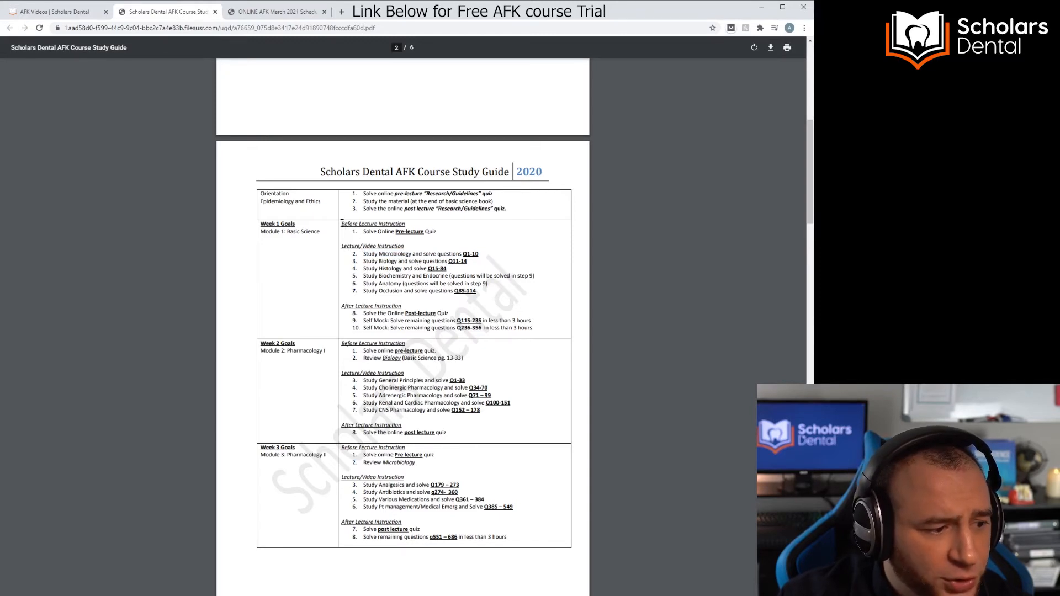
left_click_drag(342, 232, 436, 231)
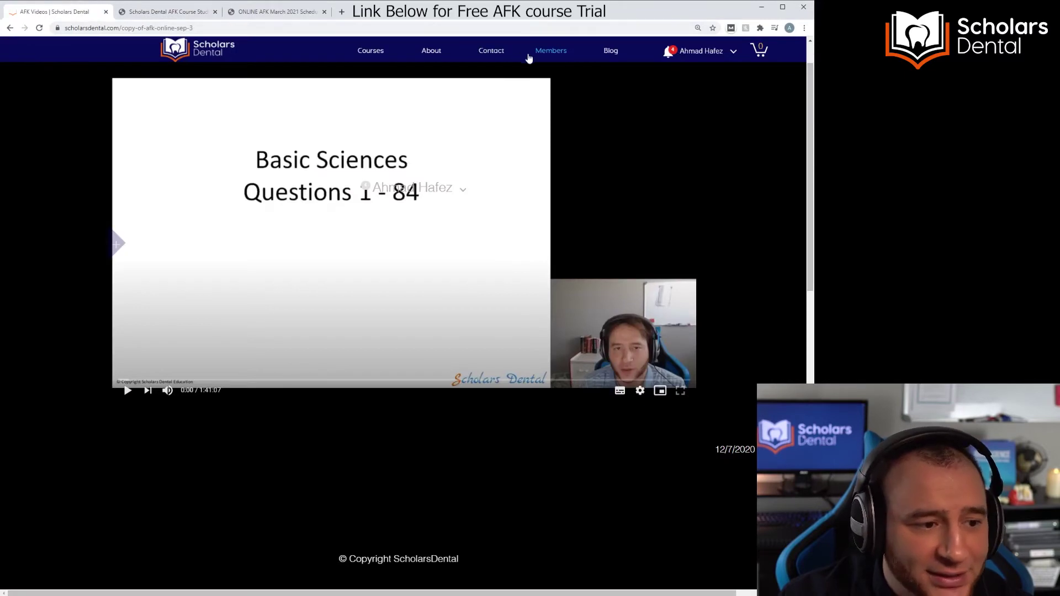
Step: Go to the AFK Quiz Center from Members and show its quiz list
left_click(550, 50)
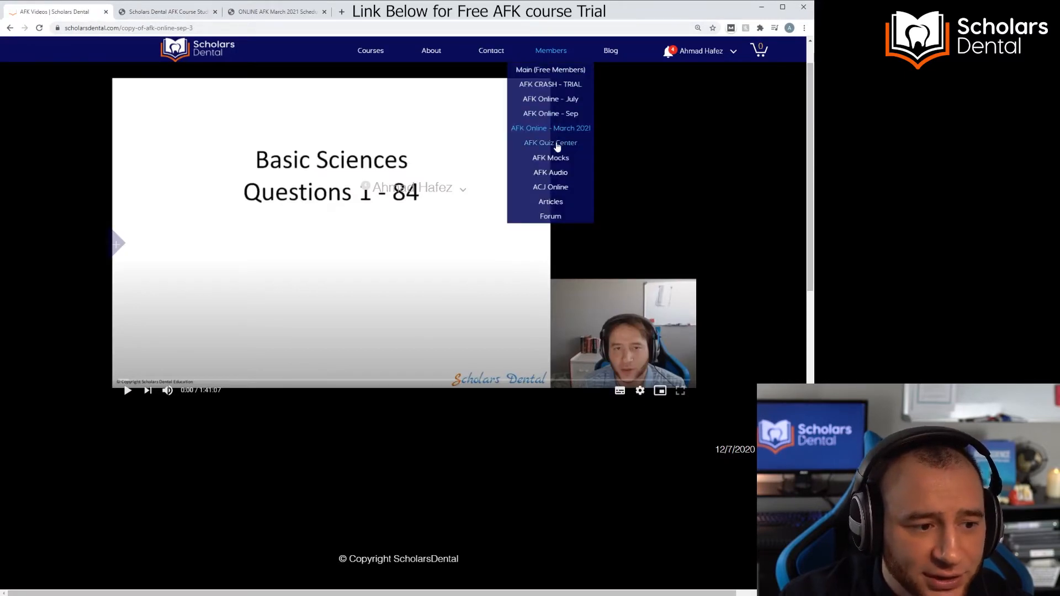
left_click(551, 143)
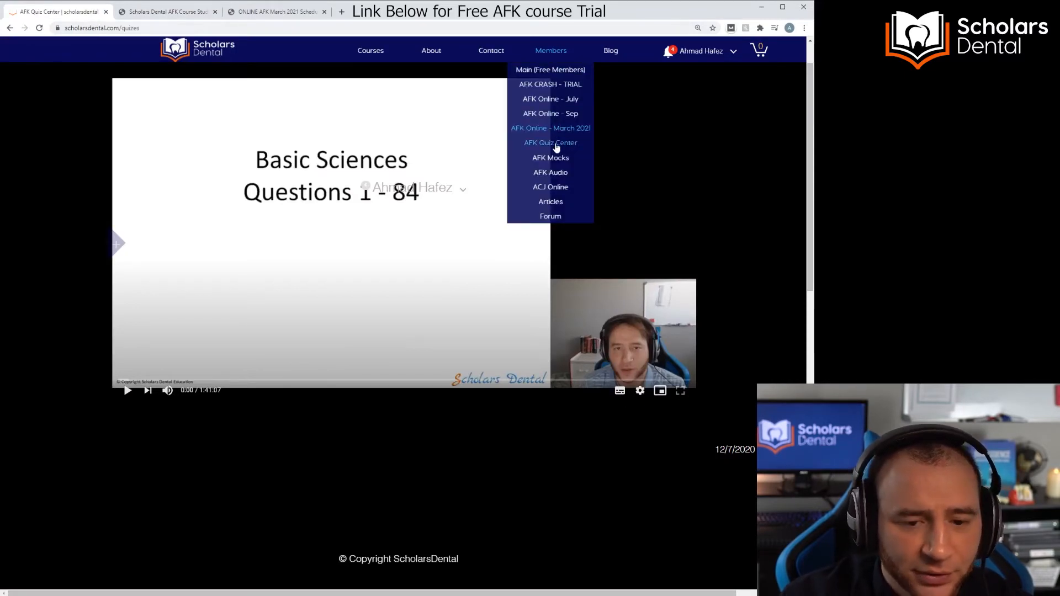
left_click(550, 142)
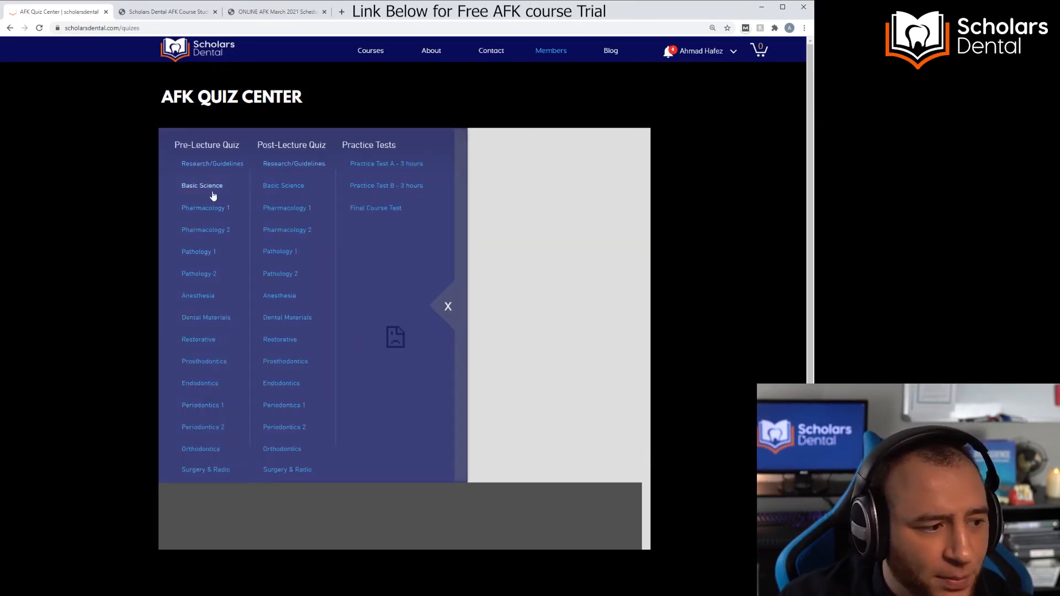
mouse_move(205, 234)
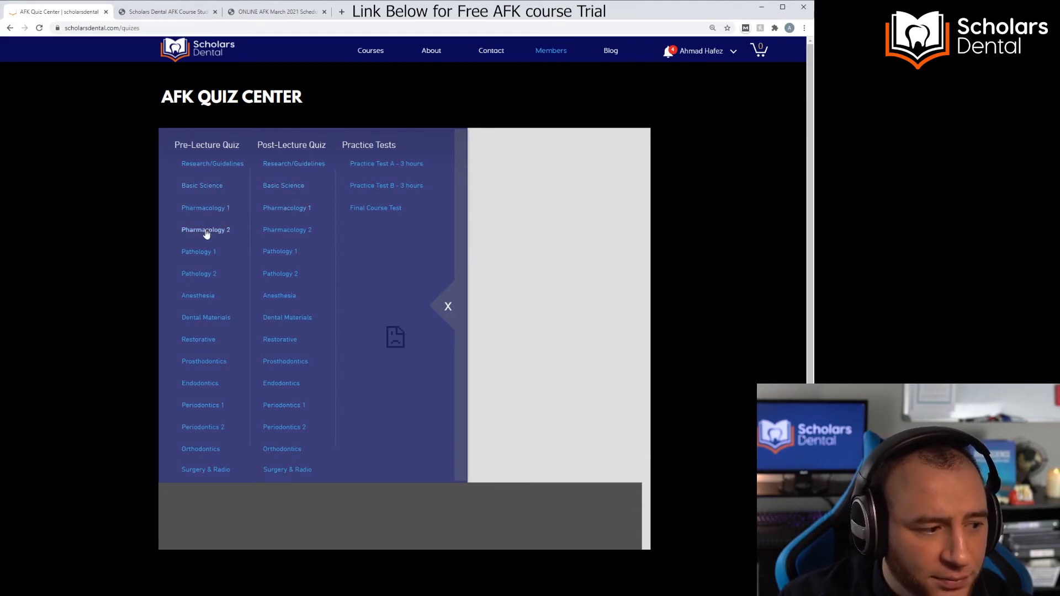
Step: Glance at the schedule tab, return, and close the quiz list panel
left_click(279, 11)
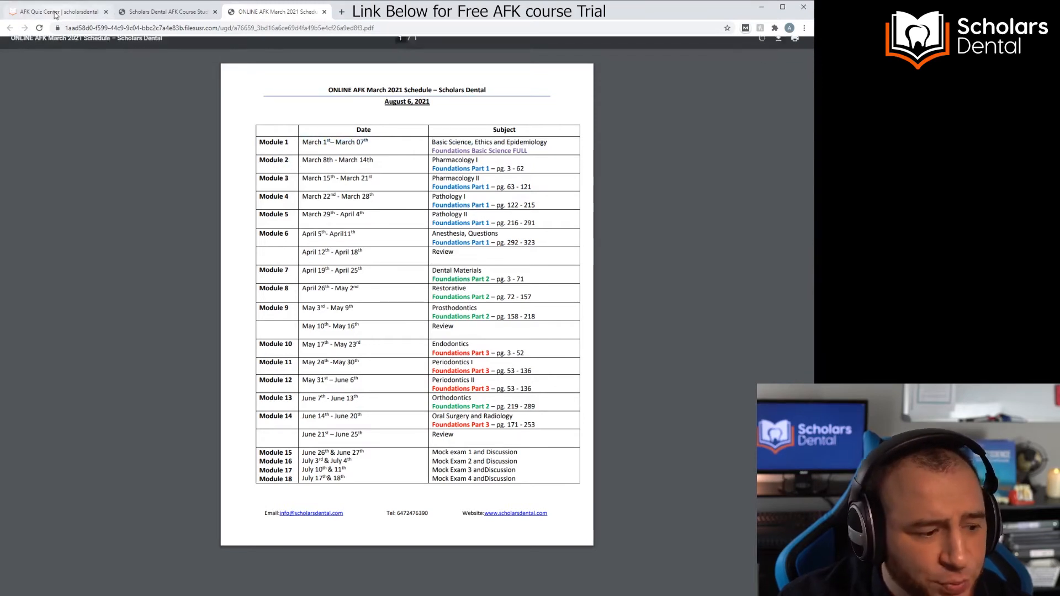
left_click(52, 12)
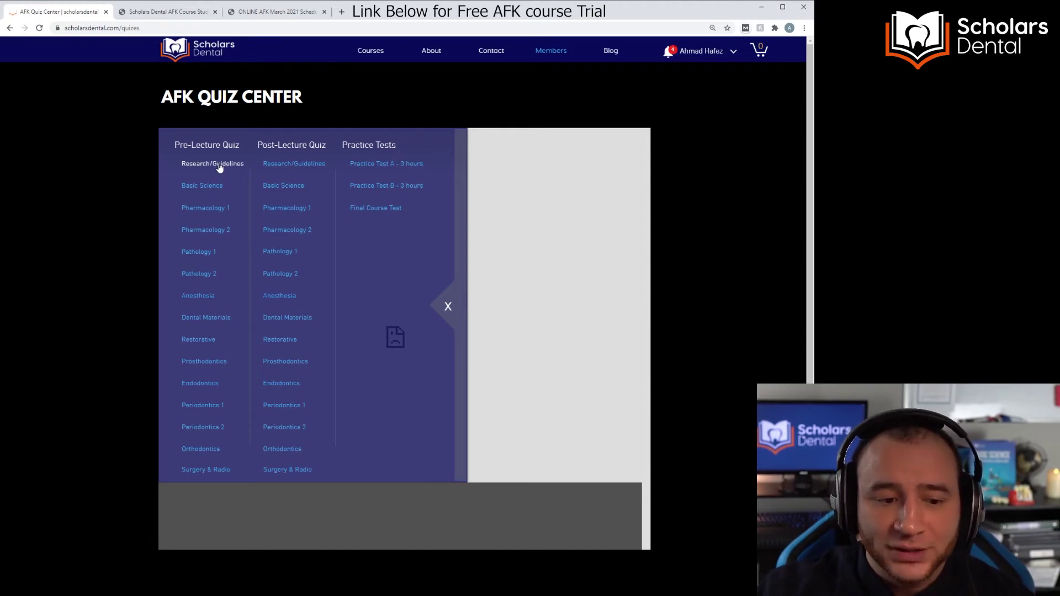
mouse_move(274, 168)
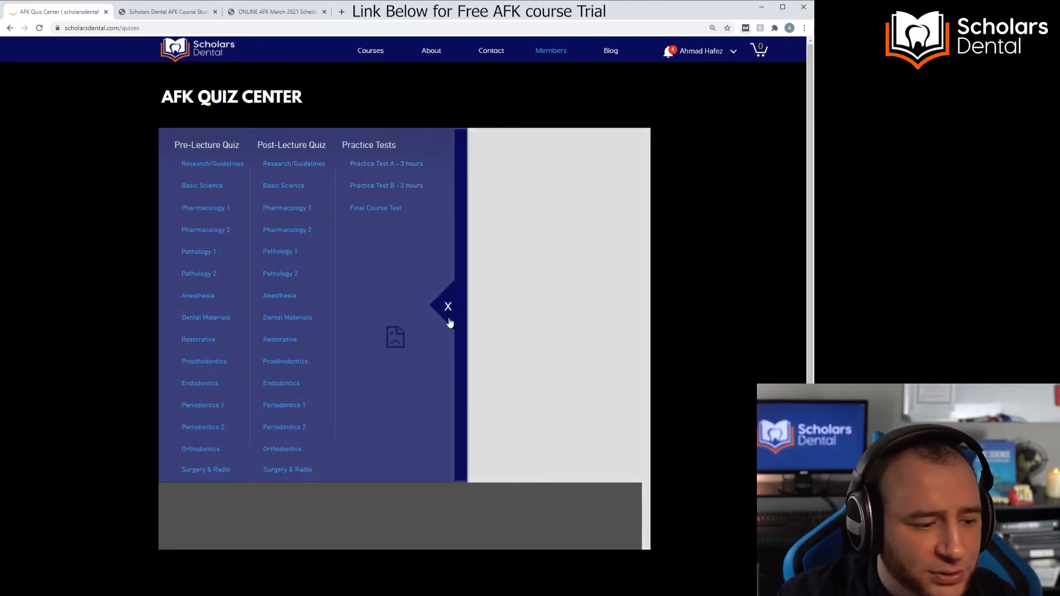
left_click(448, 306)
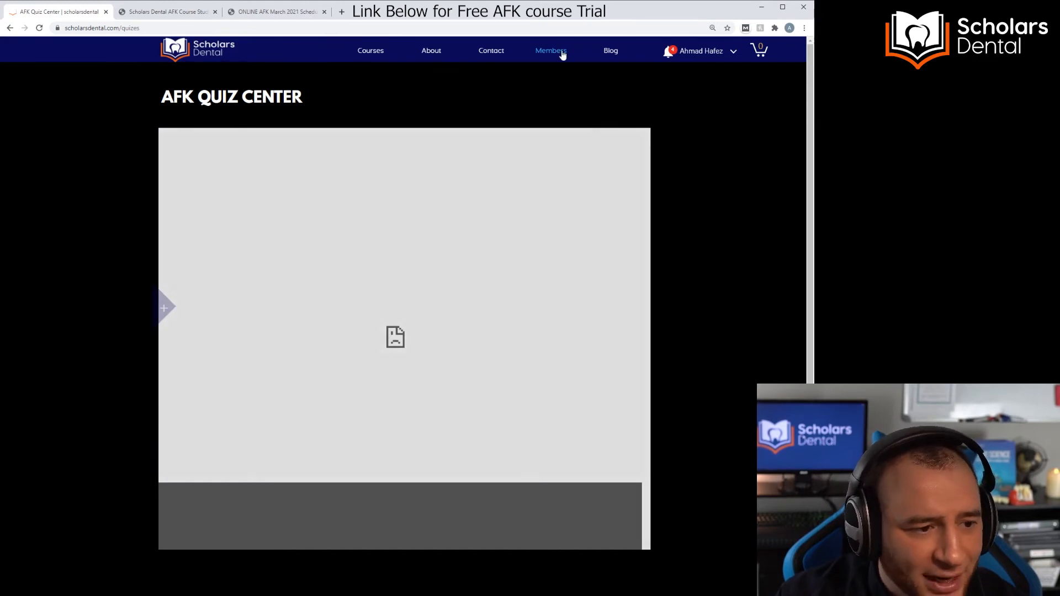
Step: Go to the AFK Audio page and scroll down to its playlist
left_click(550, 50)
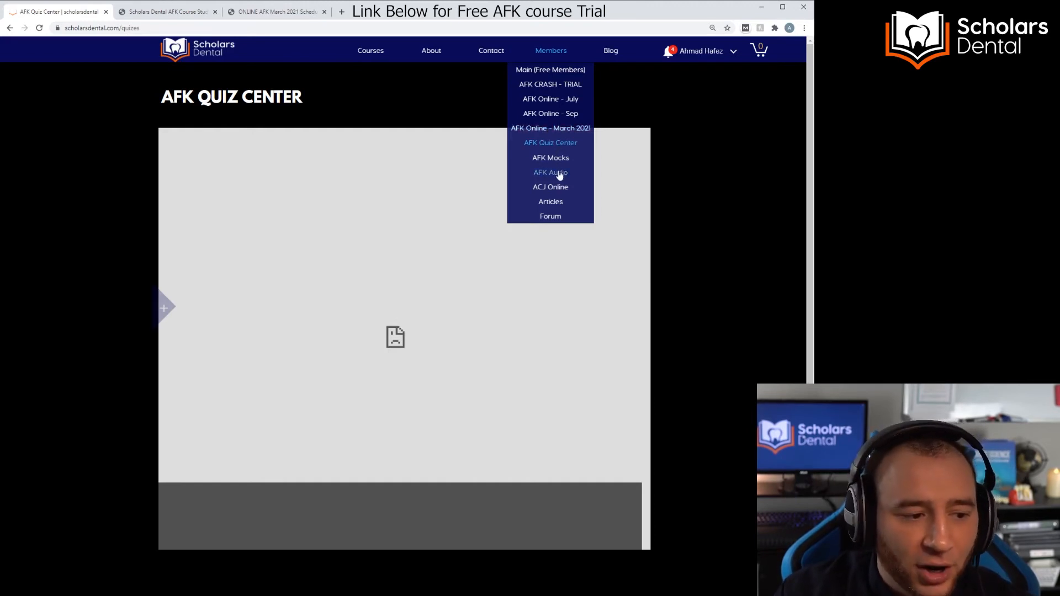
left_click(550, 173)
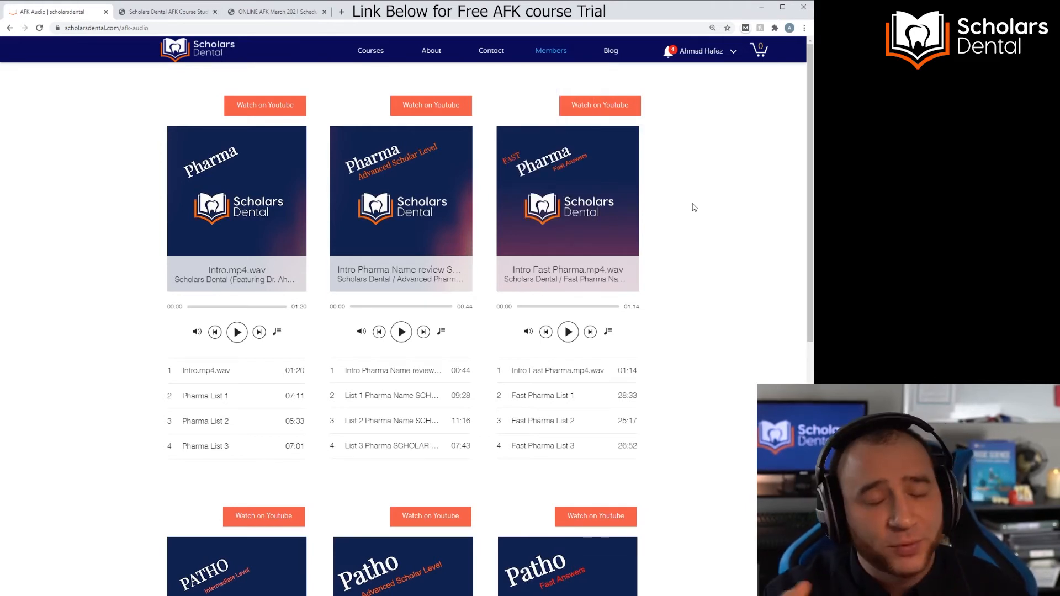
scroll("down", 3)
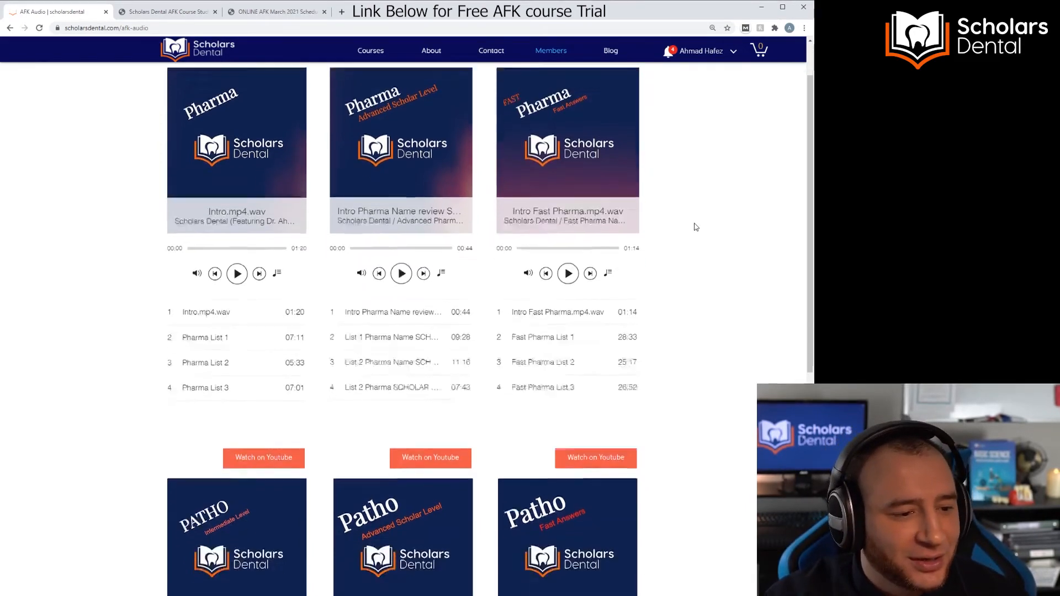
scroll("down", 3)
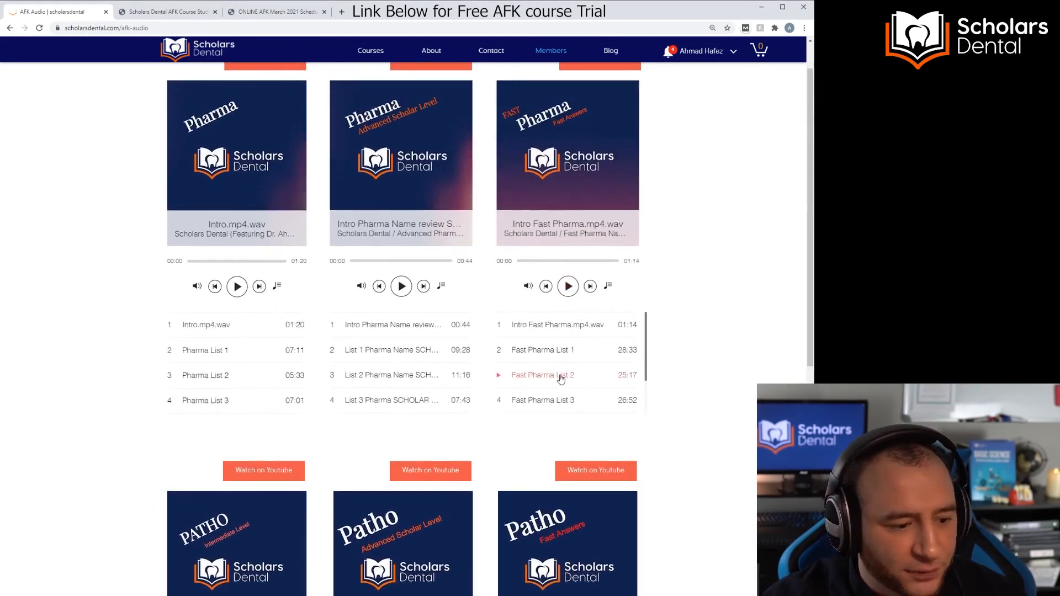
Step: Play Fast Pharma List 2, pause it, and reopen the Members list
left_click(562, 375)
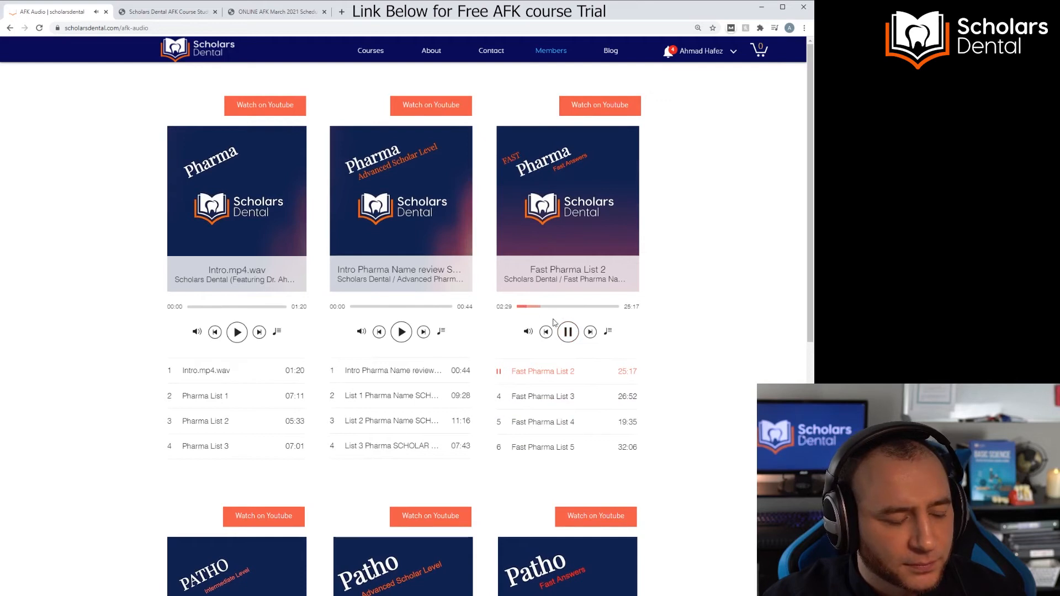
left_click(568, 332)
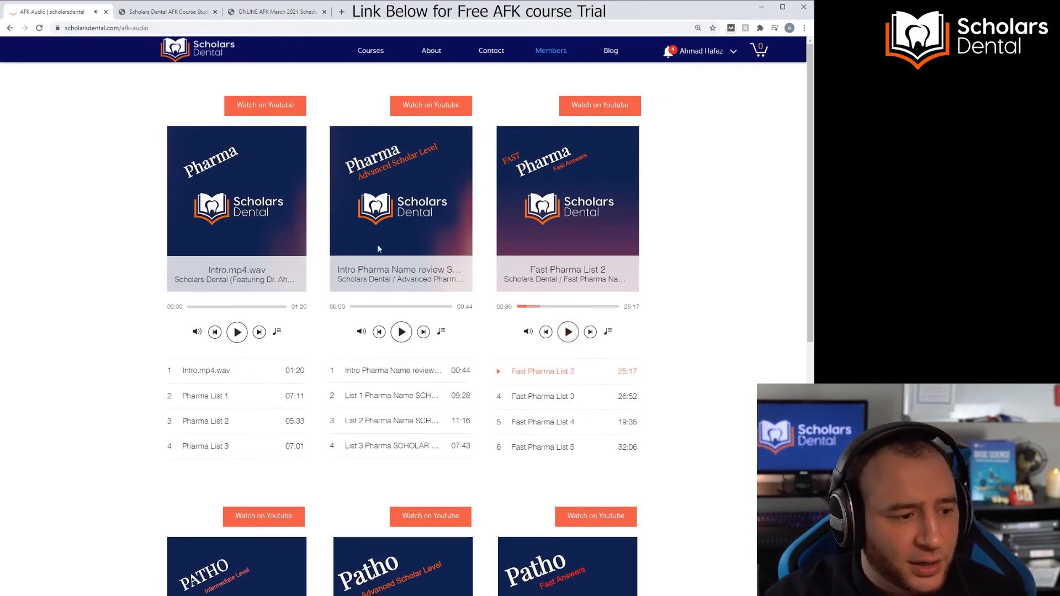
scroll("down", 3)
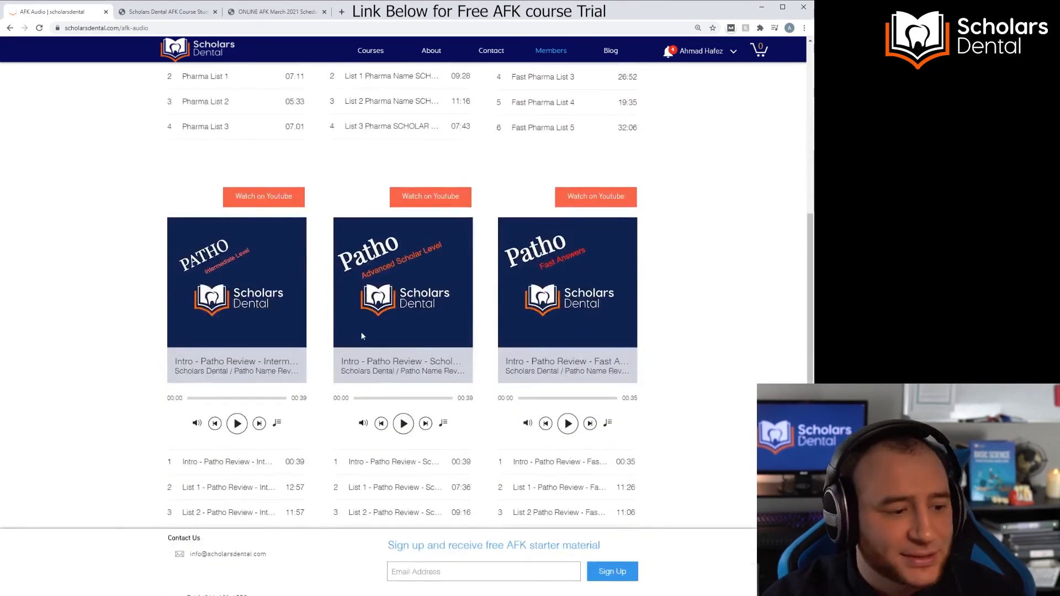
mouse_move(518, 341)
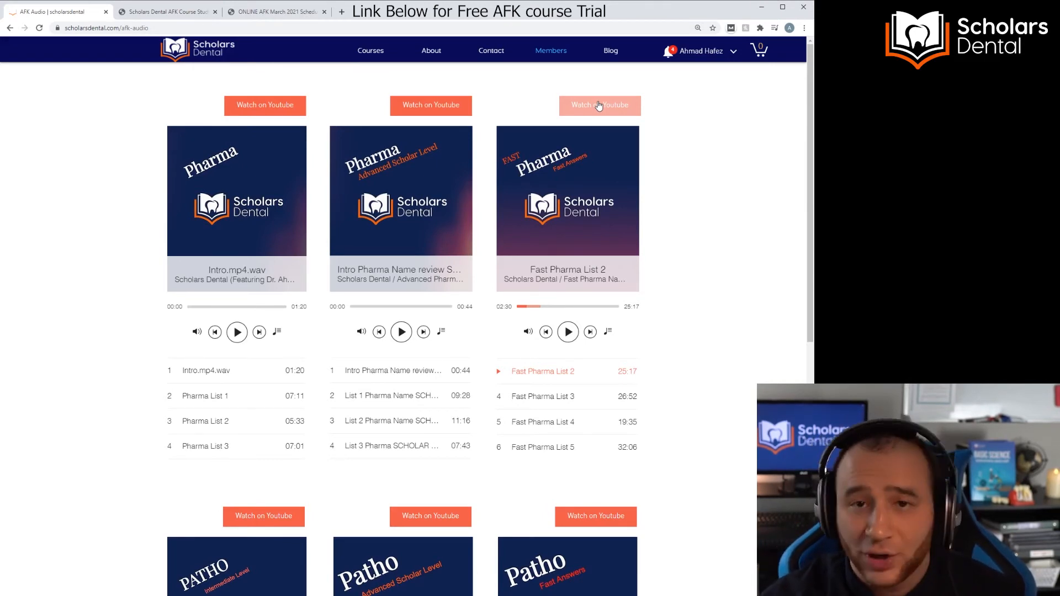
left_click(551, 50)
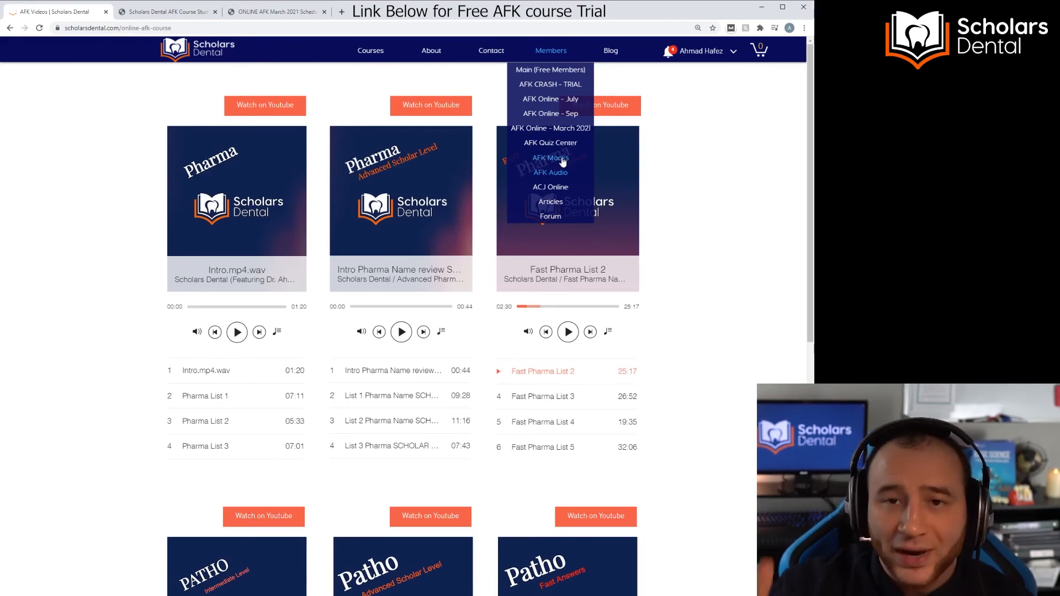
Step: Show the AFK Online Mocks page with Mock 1–4 exams and answers, then reopen Members
left_click(281, 11)
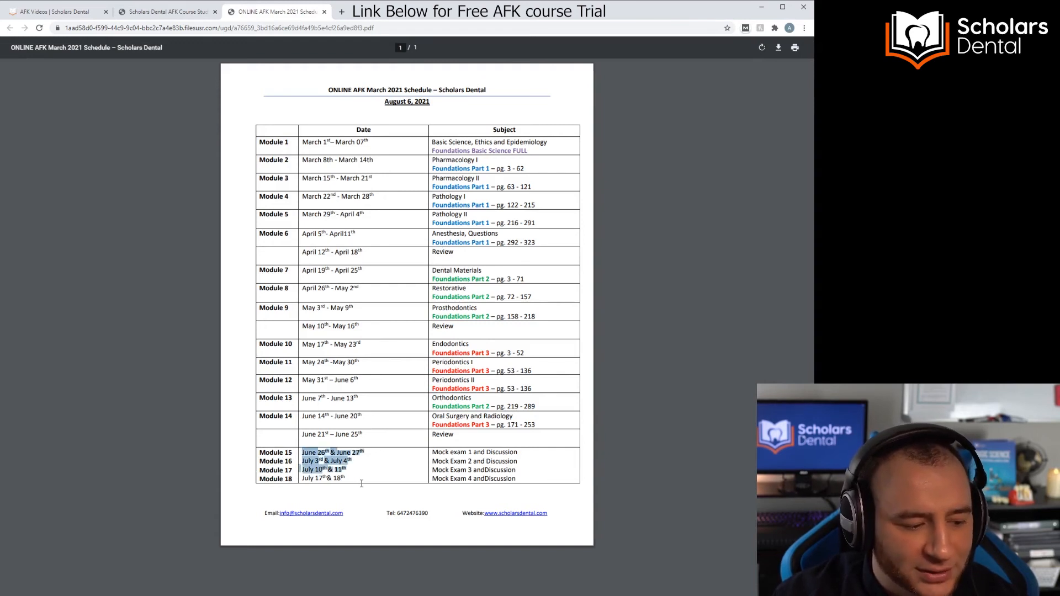
mouse_move(364, 484)
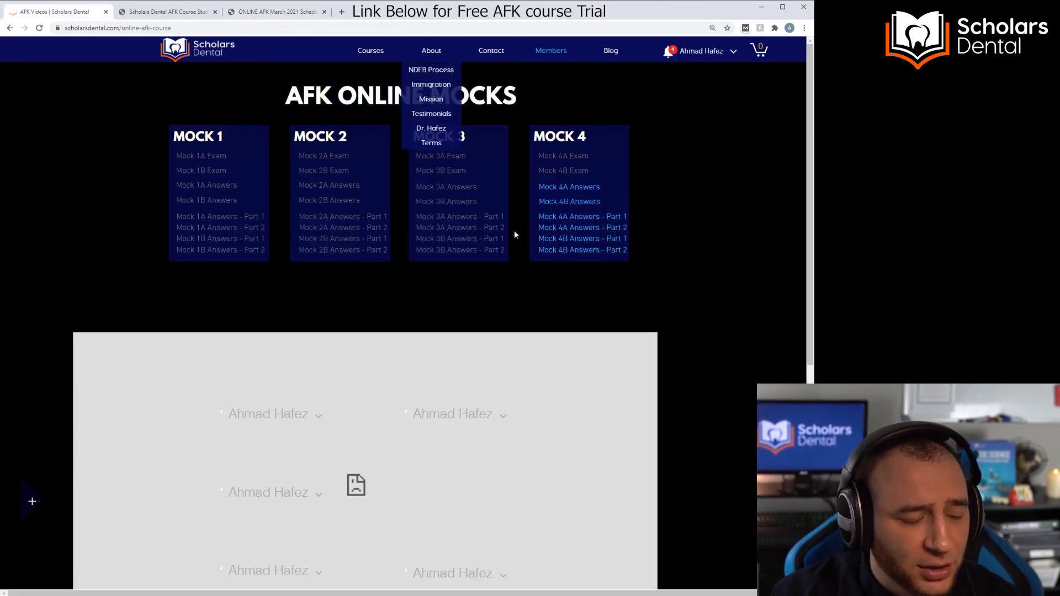
mouse_move(537, 217)
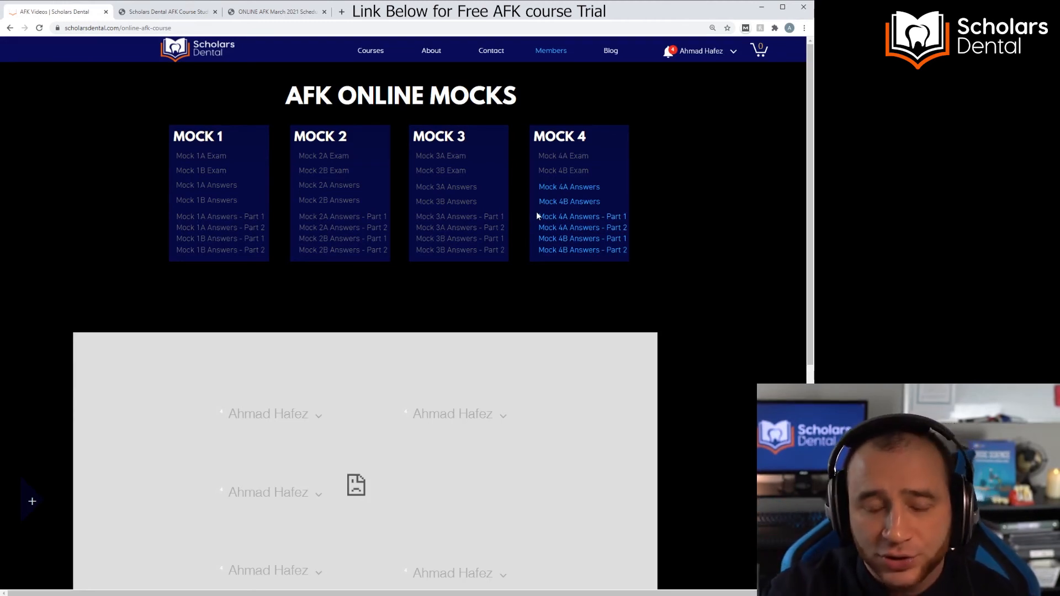
mouse_move(470, 148)
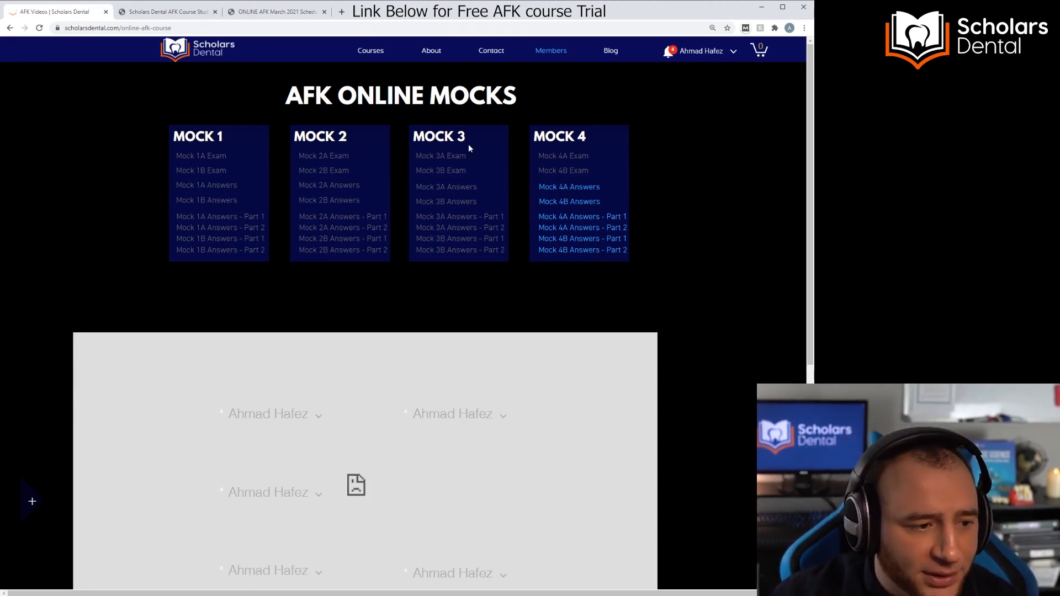
left_click(551, 50)
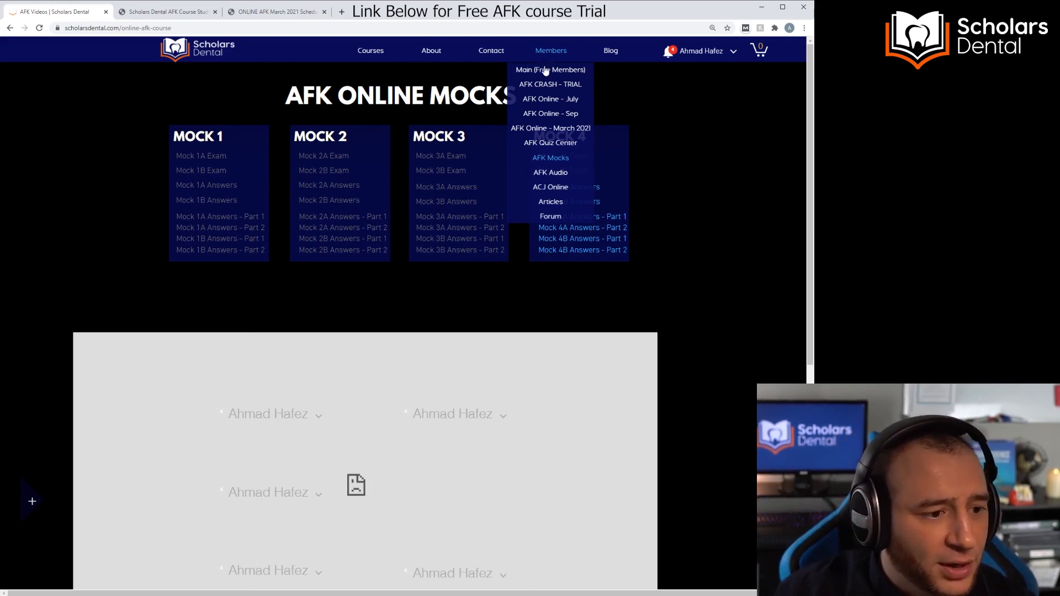
mouse_move(550, 68)
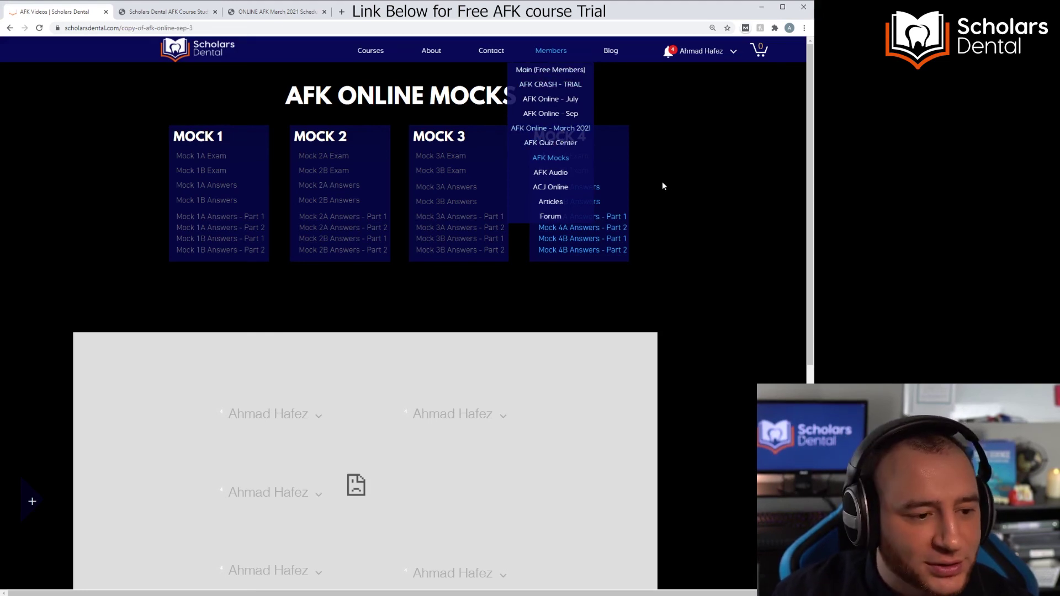
Step: Expand the AFK Online March 2021 lecture menu and scroll through the subject list
left_click(545, 128)
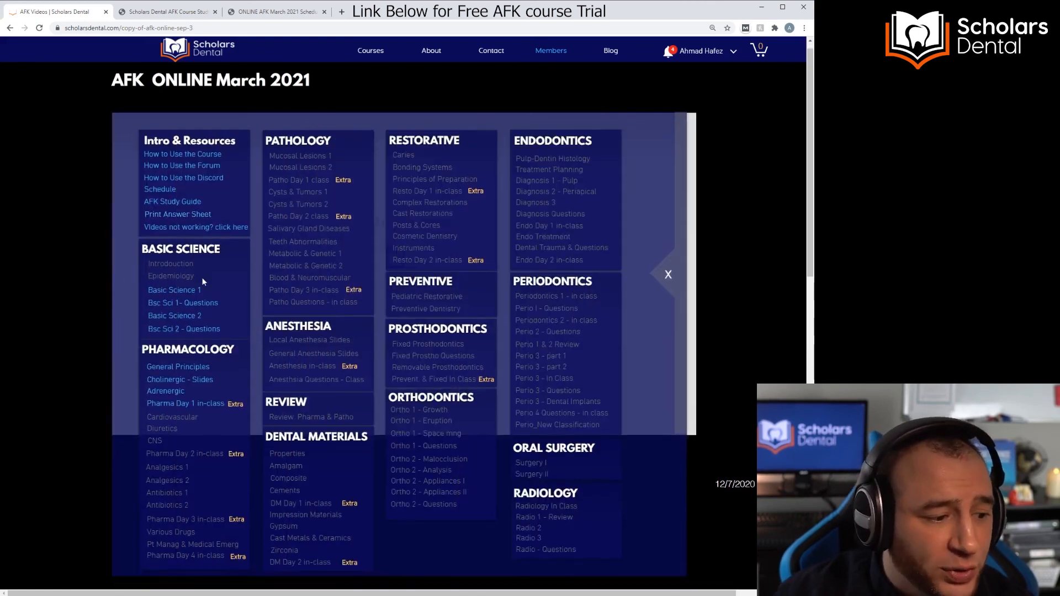
scroll("down", 3)
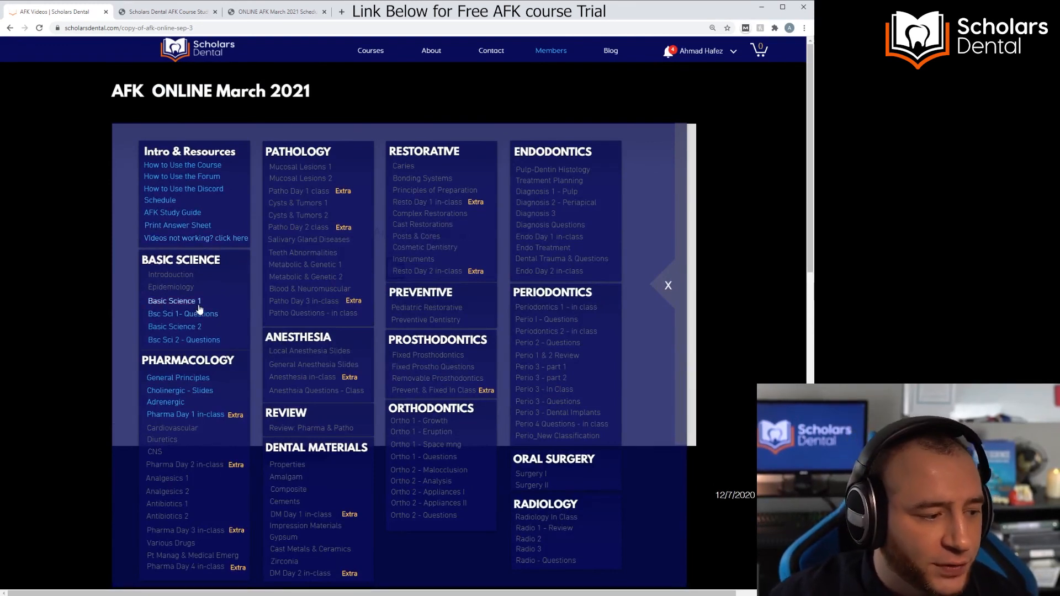
mouse_move(764, 248)
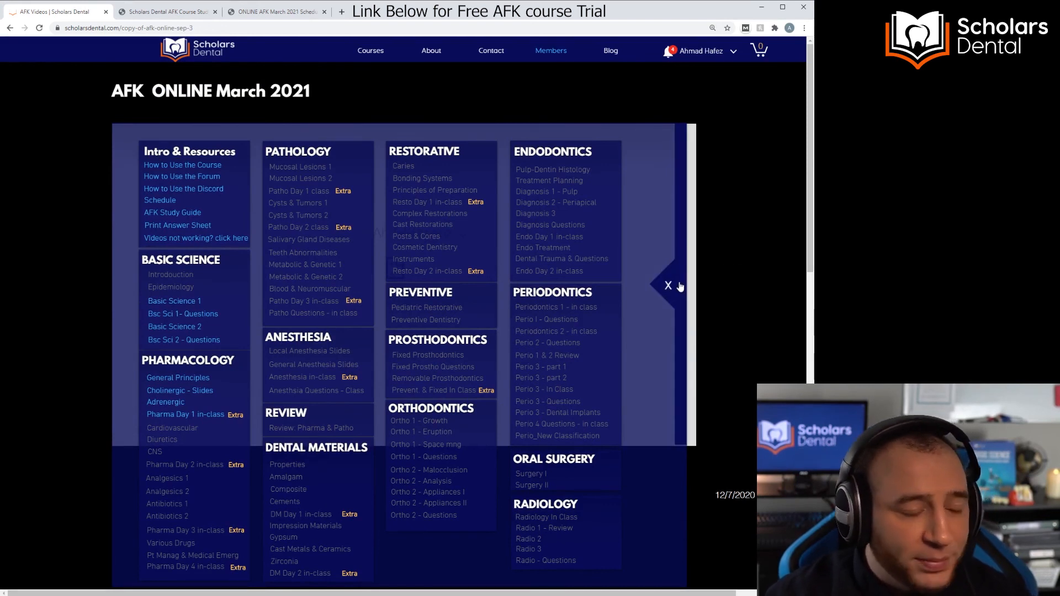
mouse_move(175, 279)
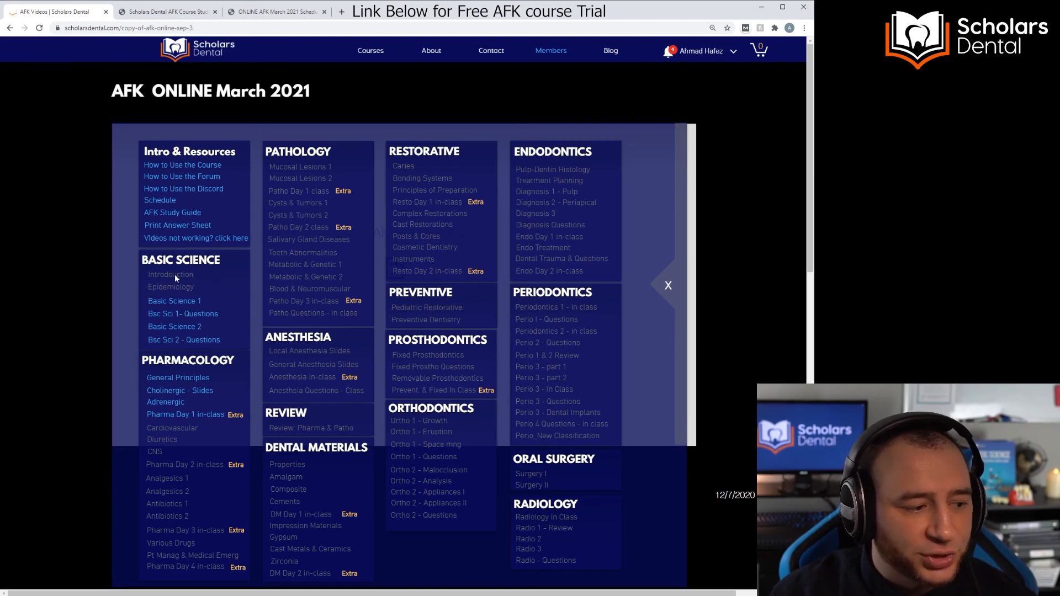